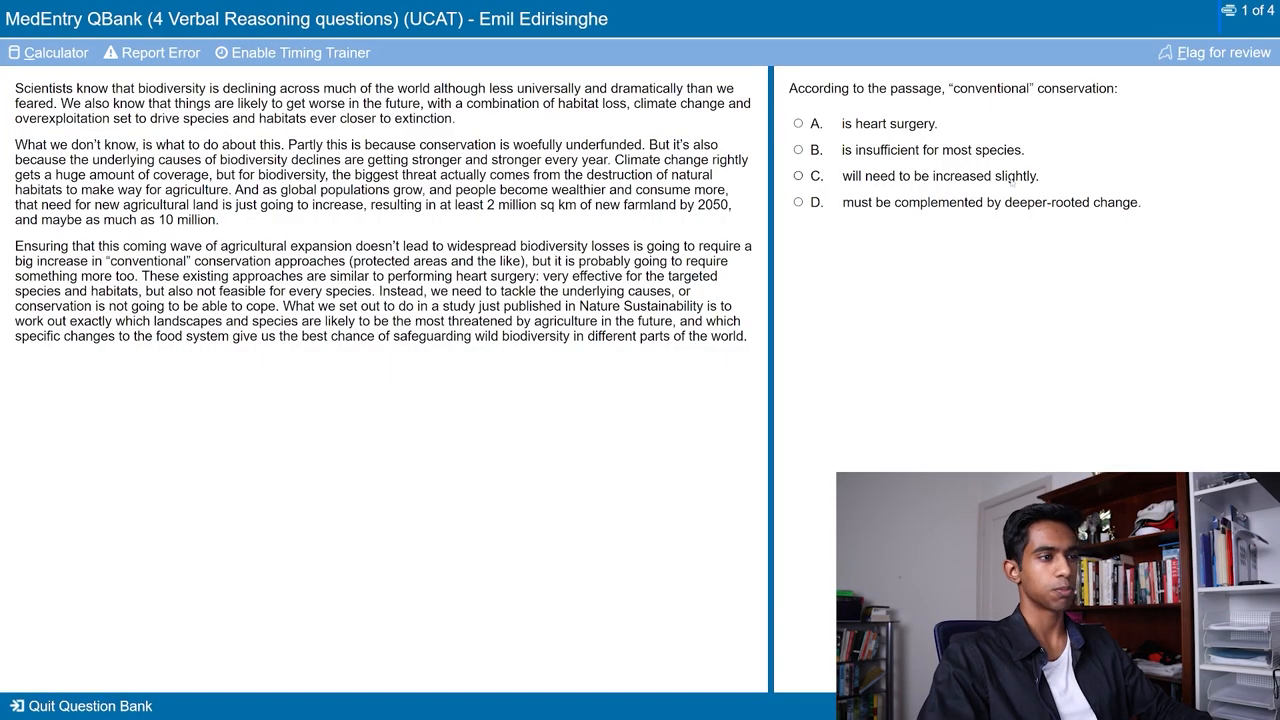
# Step: Quit the practice question bank and go to the Verbal Reasoning subtest mocks list
pyautogui.click(799, 203)
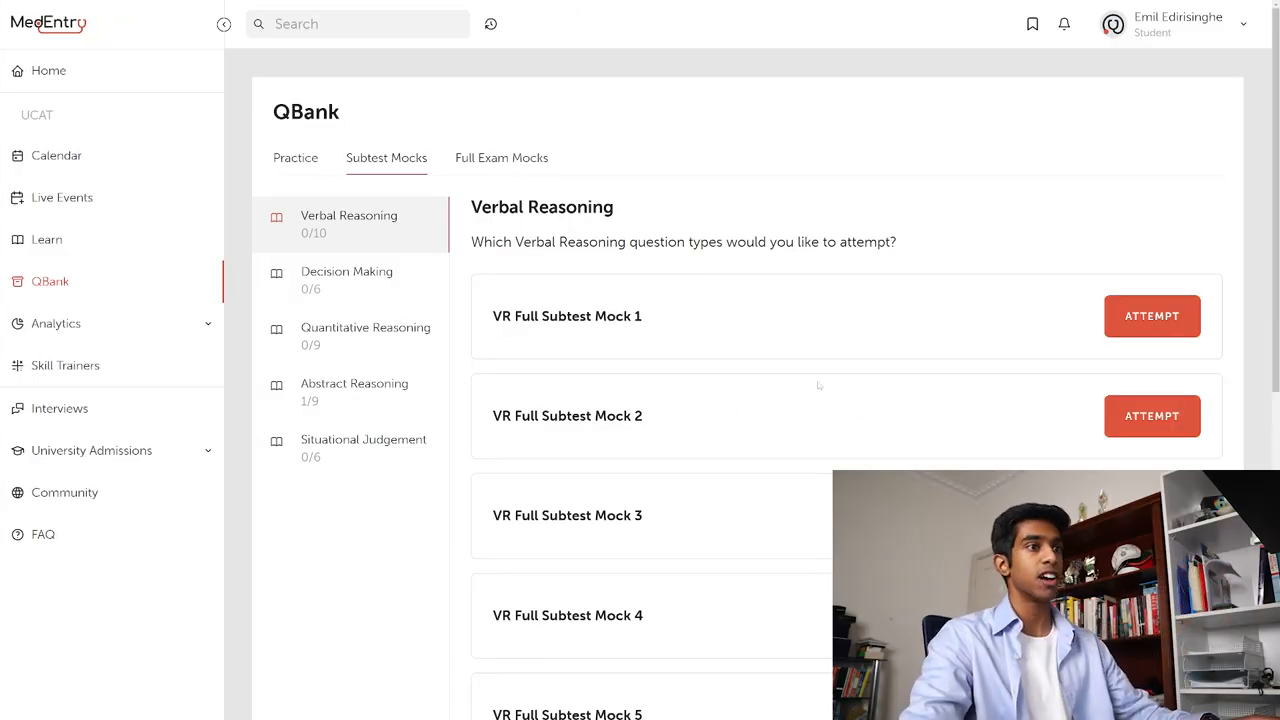
# Step: Attempt VR Full Subtest Mock 1 and pass the intro screens to question 1 of 44
pyautogui.click(1152, 316)
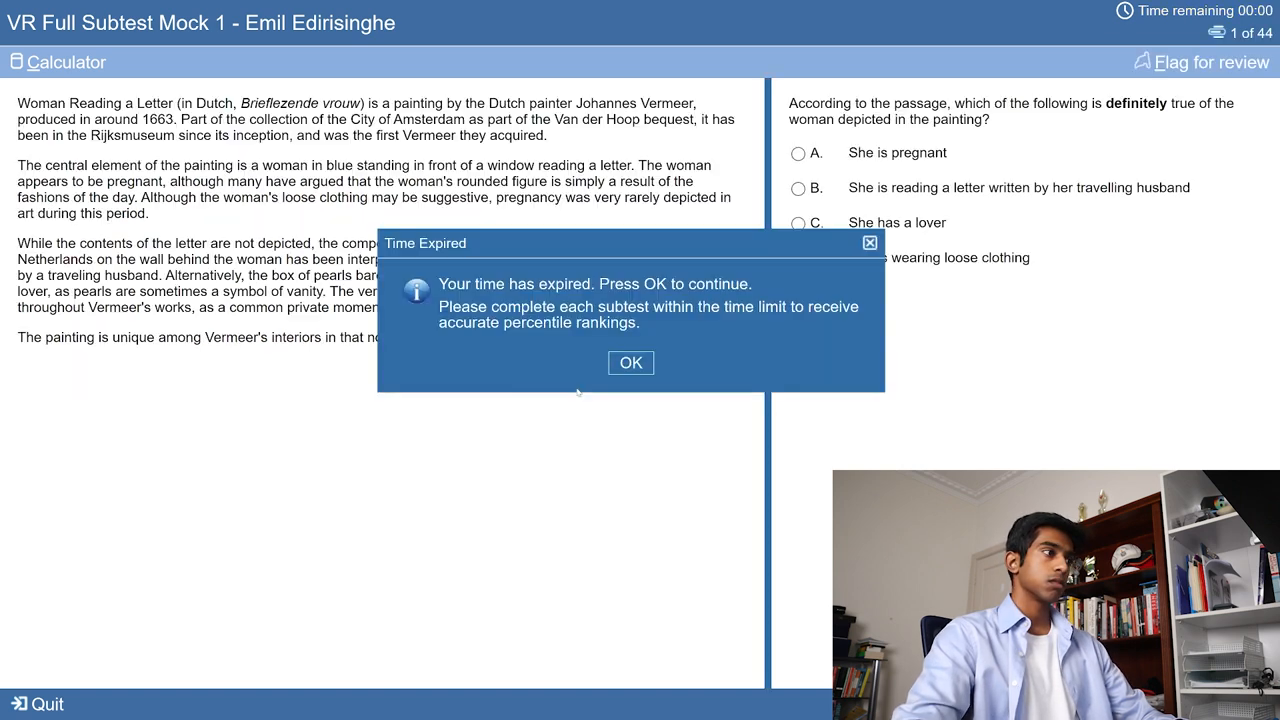
# Step: Dismiss the Time Expired notice and answer the first Vermeer question
pyautogui.click(630, 362)
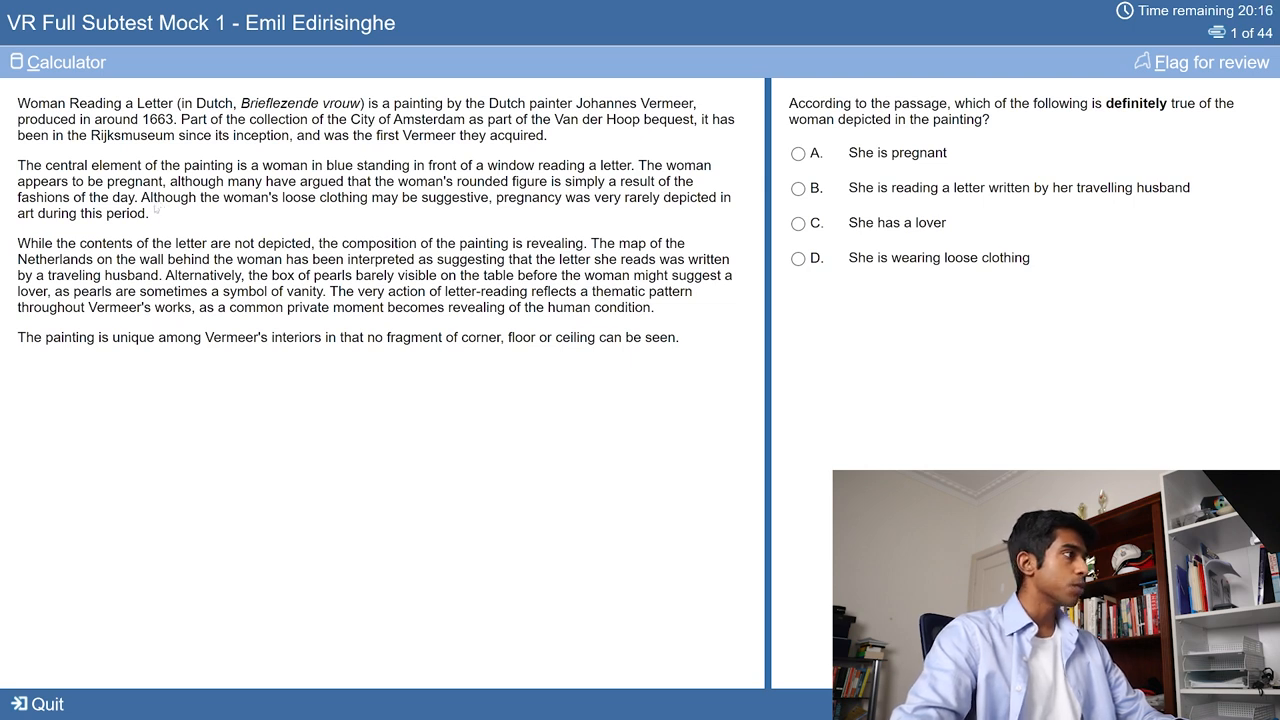
pyautogui.click(798, 257)
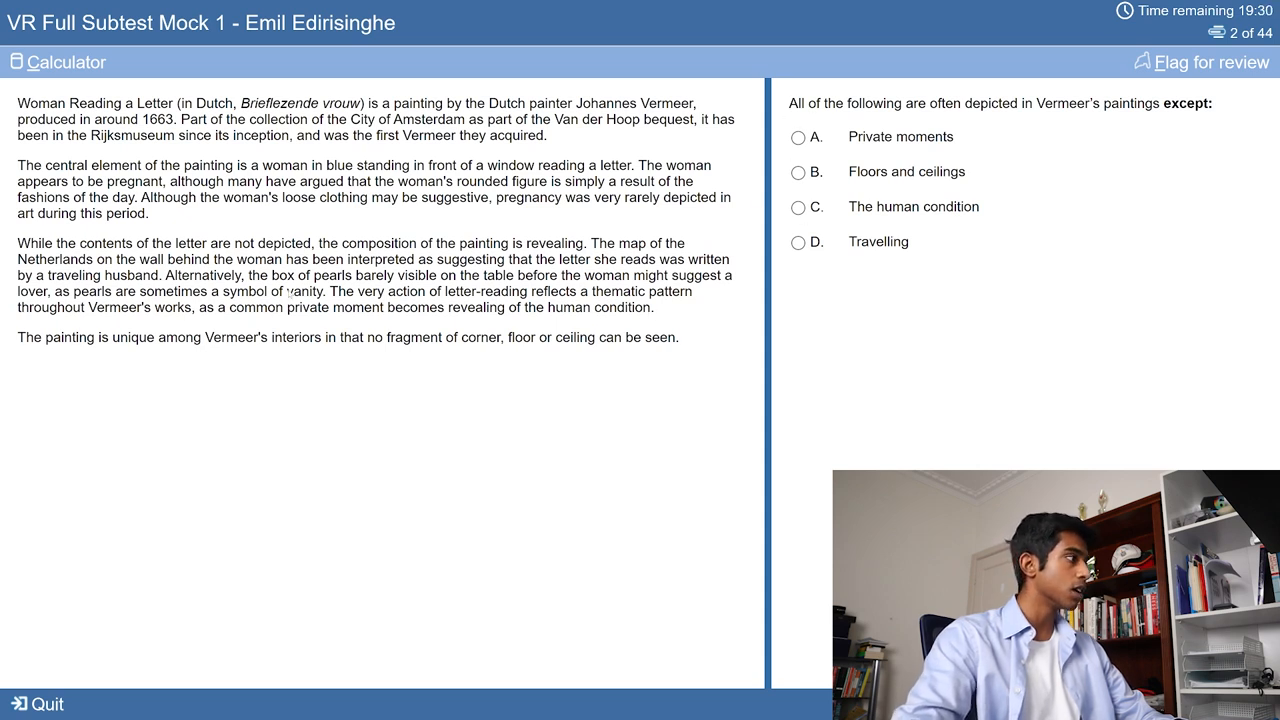
pyautogui.moveTo(372, 356)
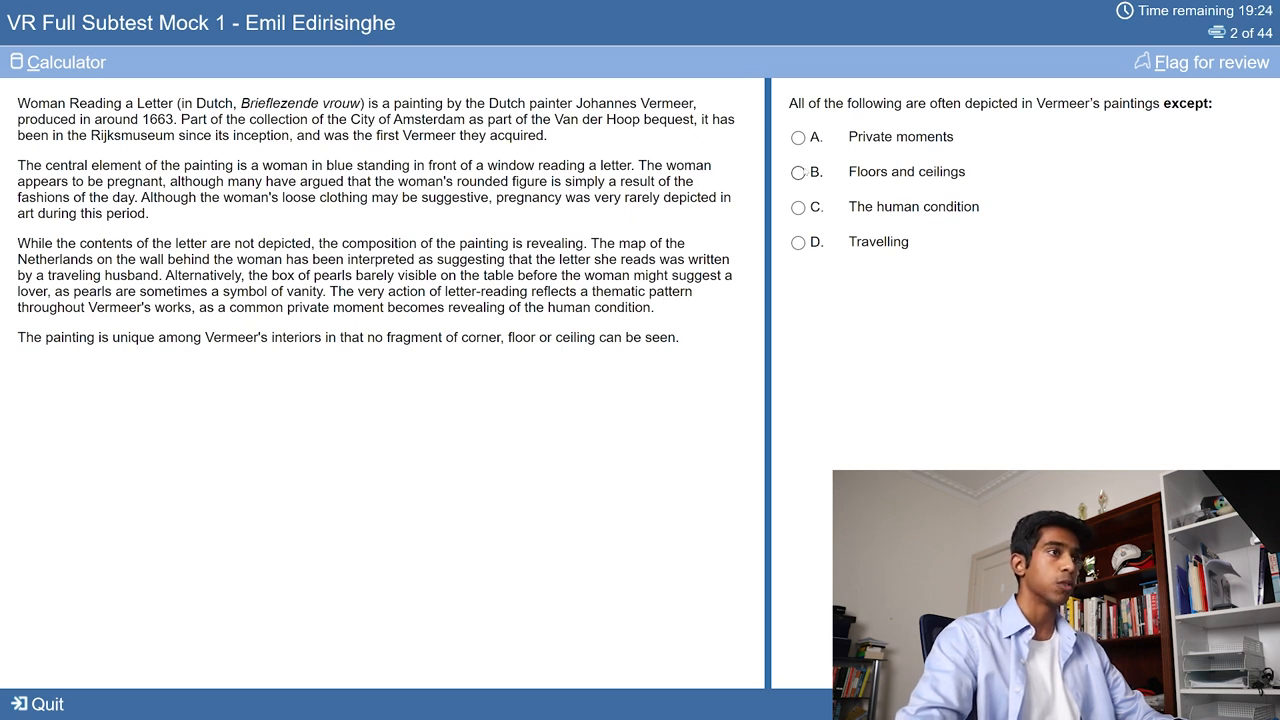
# Step: Answer the remaining Vermeer passage questions, advancing to the Argentine passage
pyautogui.click(798, 242)
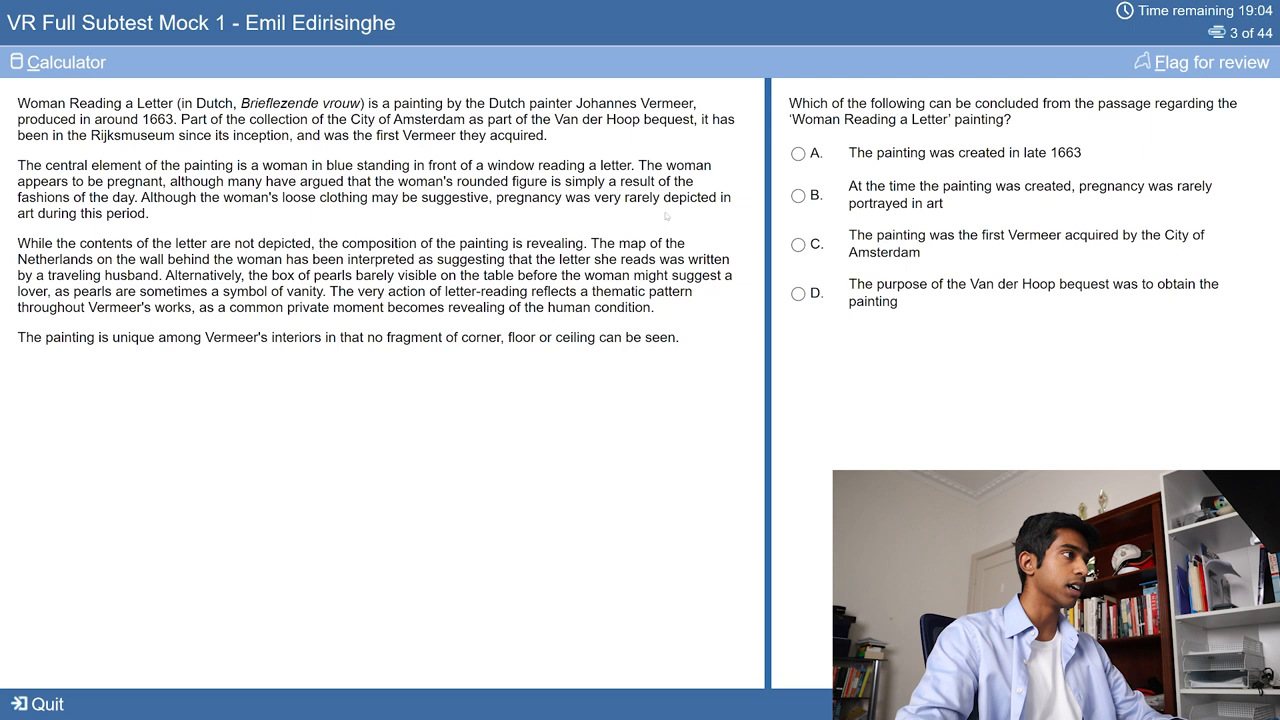
pyautogui.moveTo(522, 215)
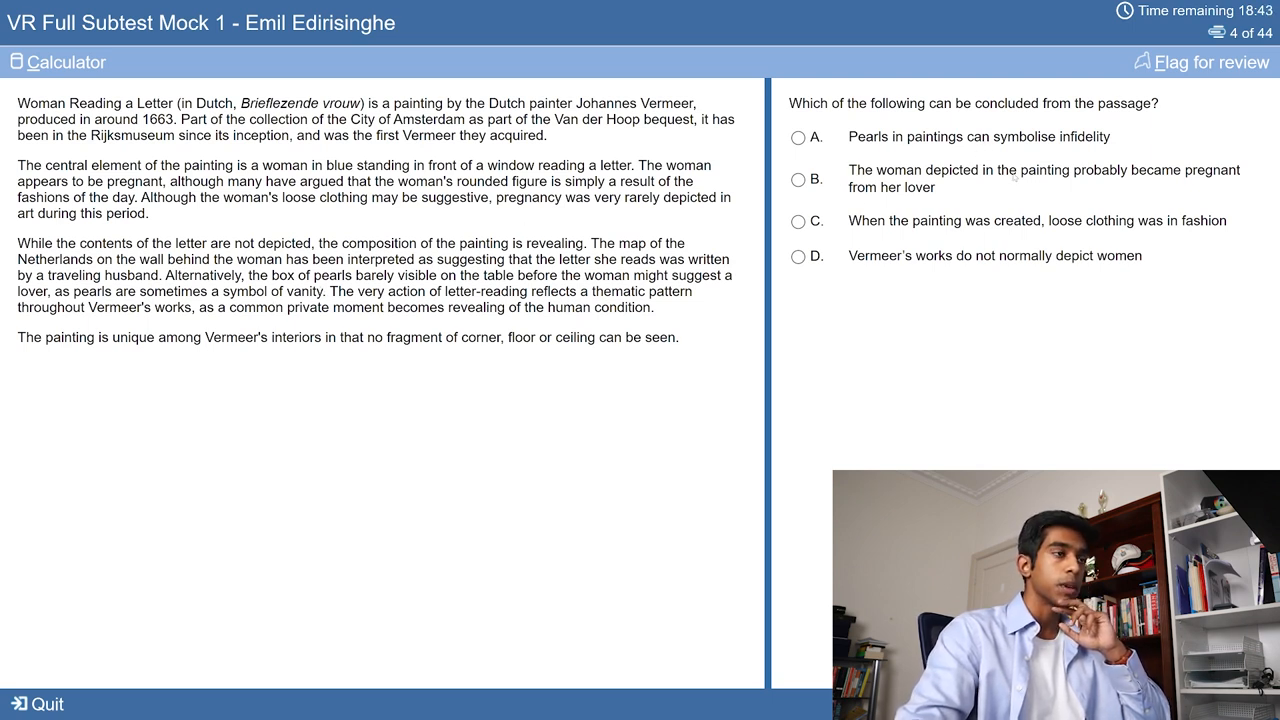
pyautogui.moveTo(880, 228)
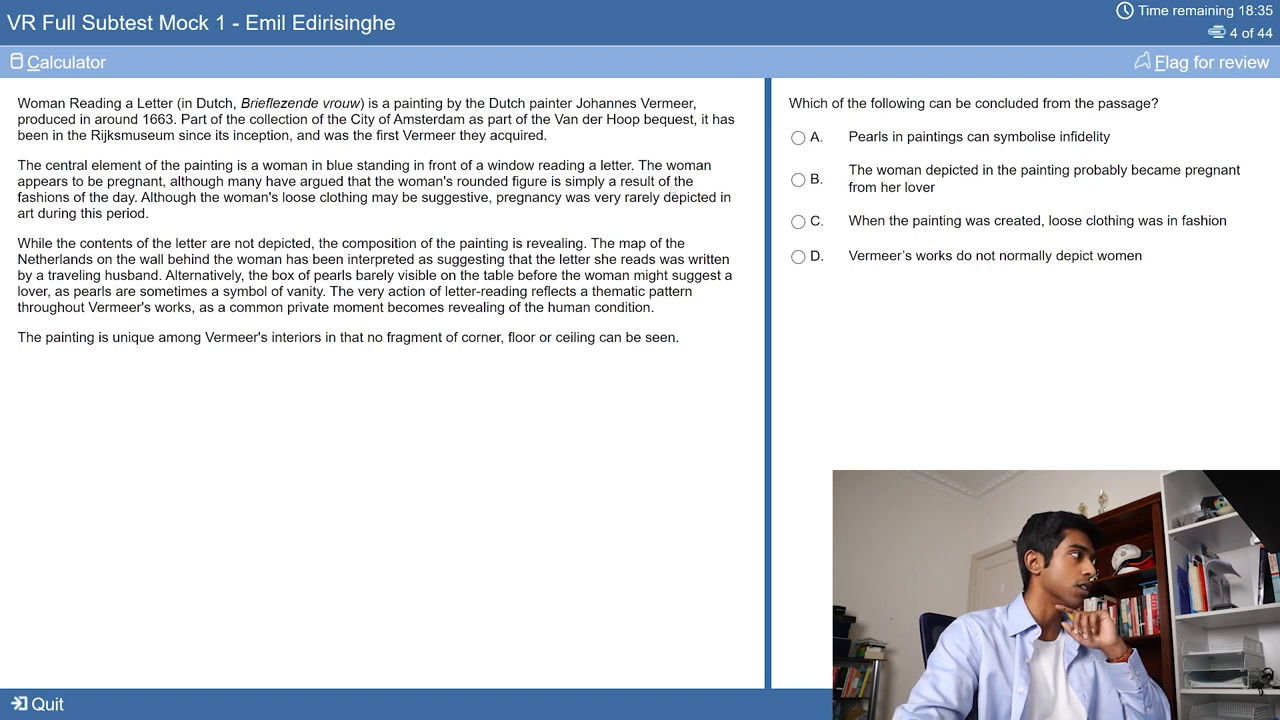
pyautogui.click(796, 221)
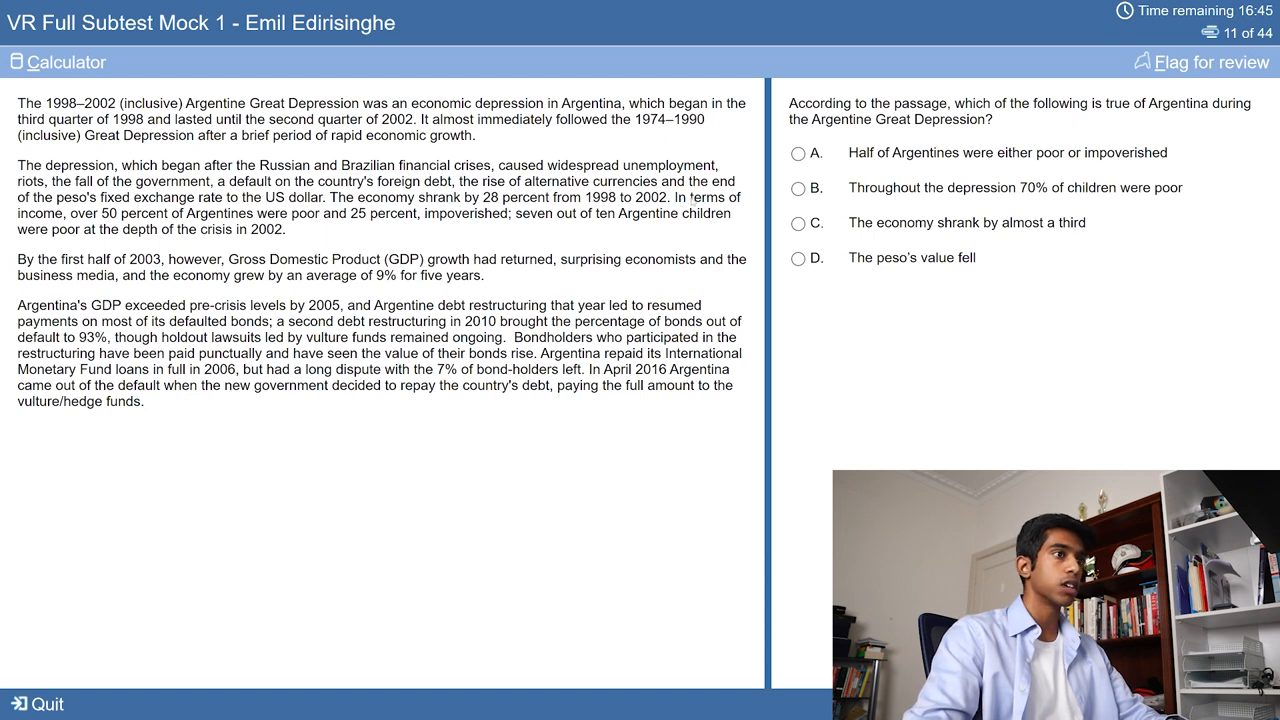
pyautogui.moveTo(670, 238)
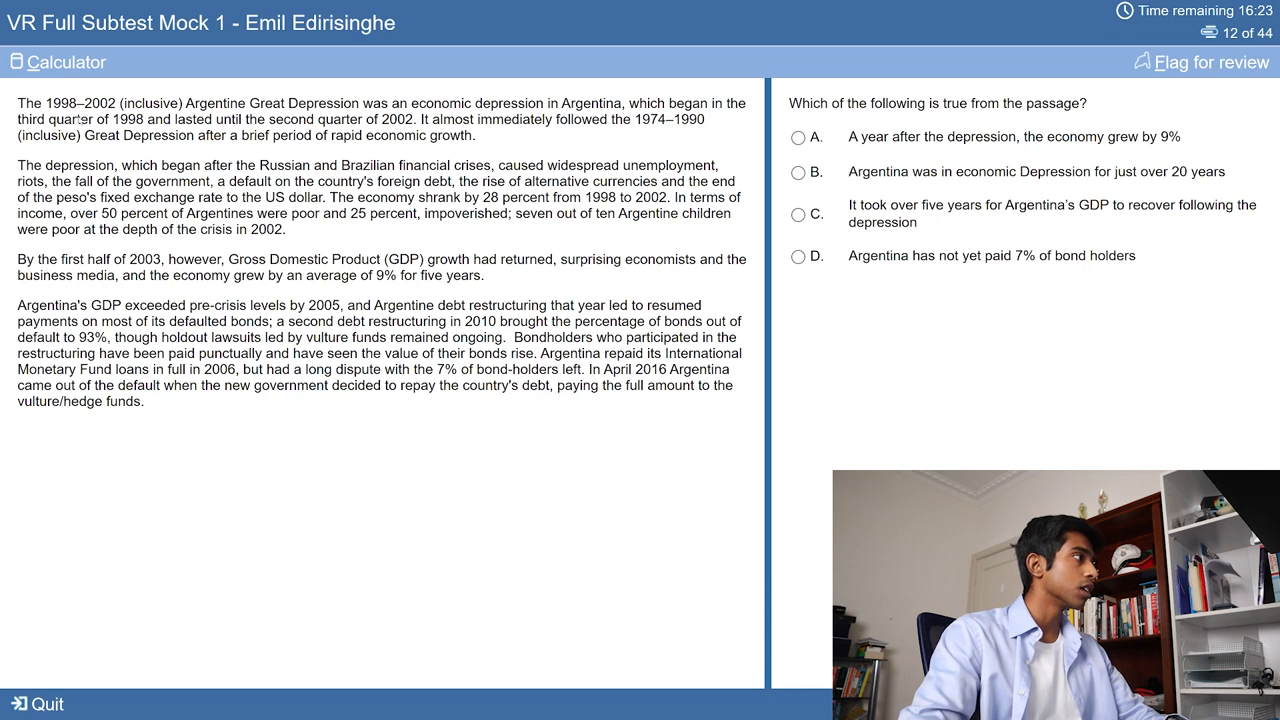
pyautogui.moveTo(495, 143)
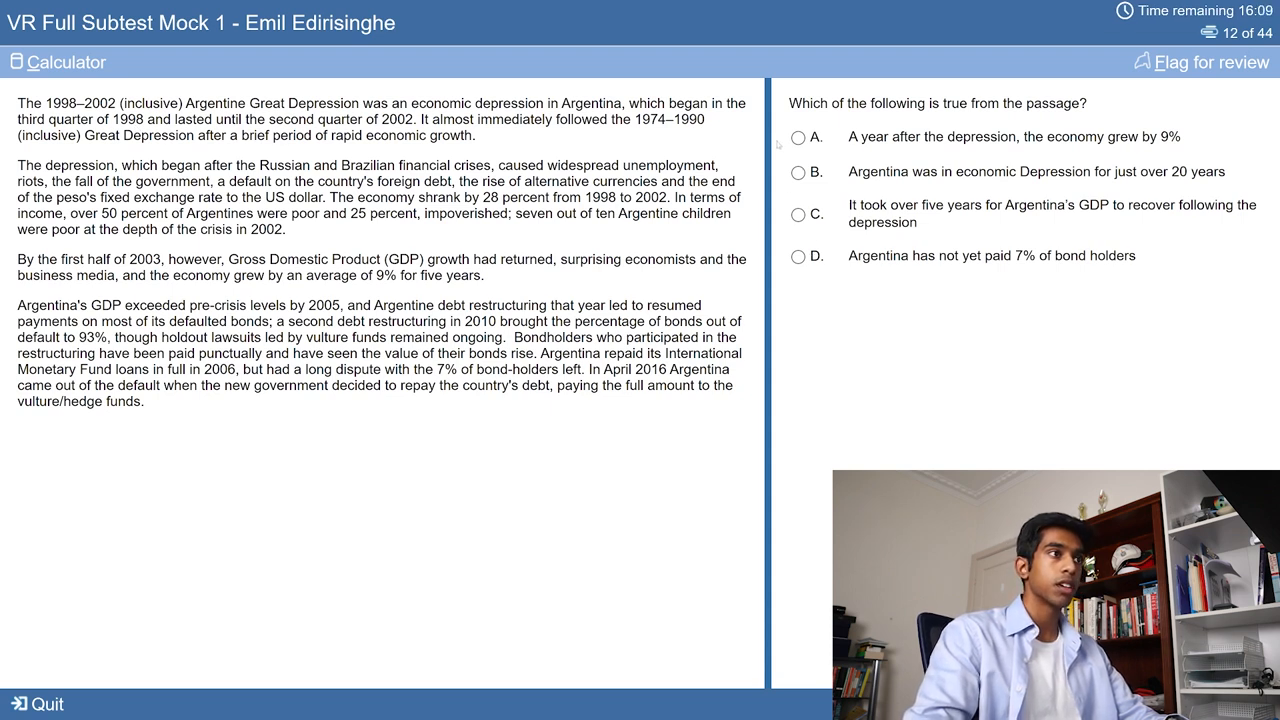
# Step: Advance past the Argentine Great Depression questions to question 13 on query theory
pyautogui.click(797, 172)
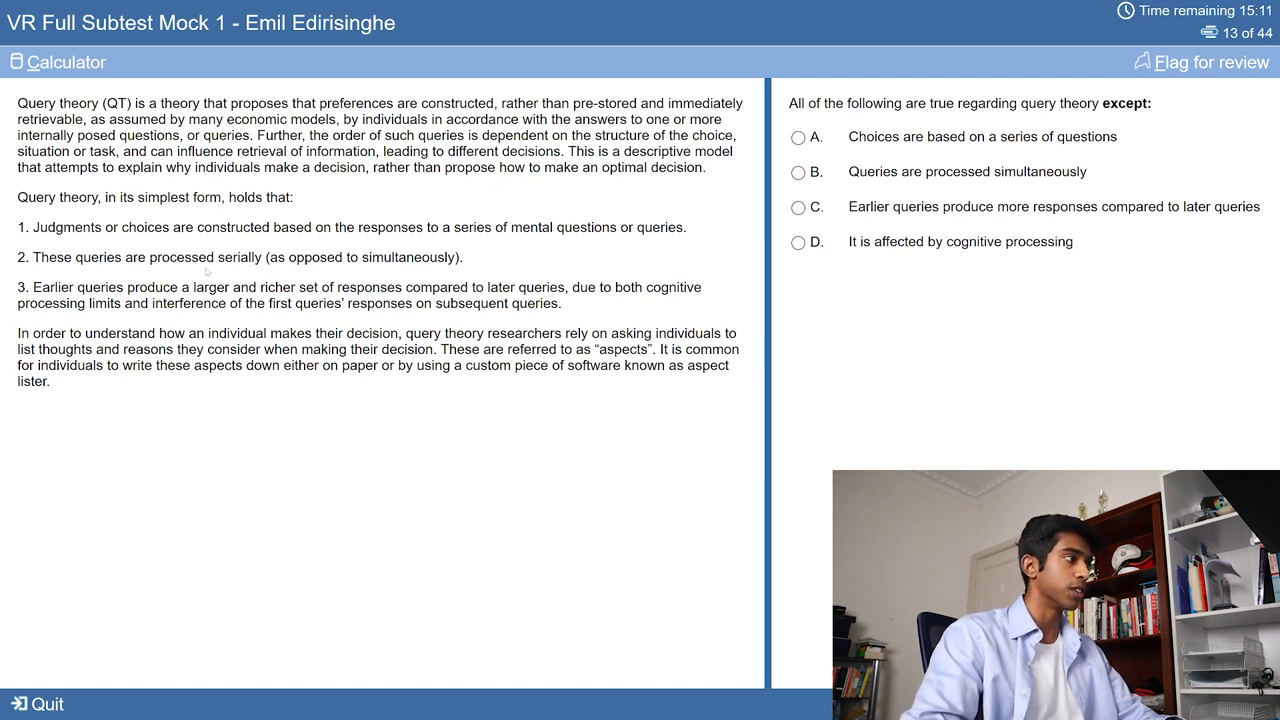
# Step: Answer the query theory questions, stepping through questions 15 and 16 onward
pyautogui.click(796, 172)
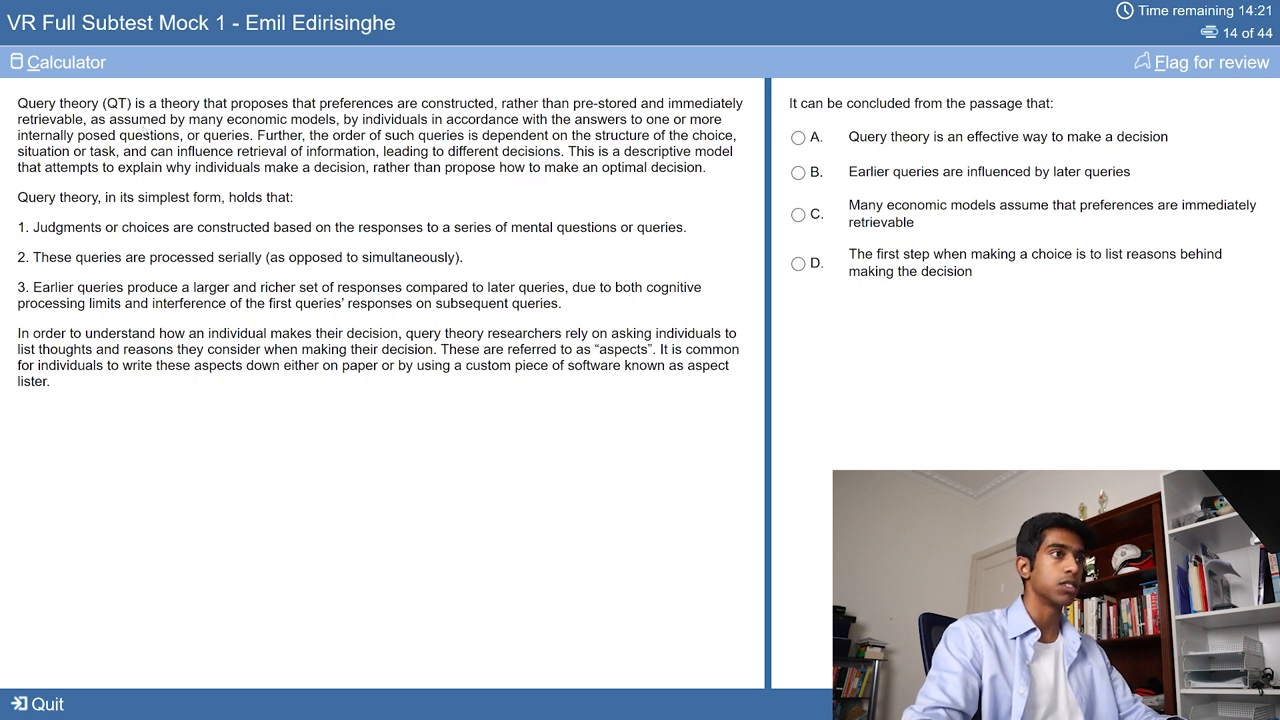
pyautogui.click(796, 214)
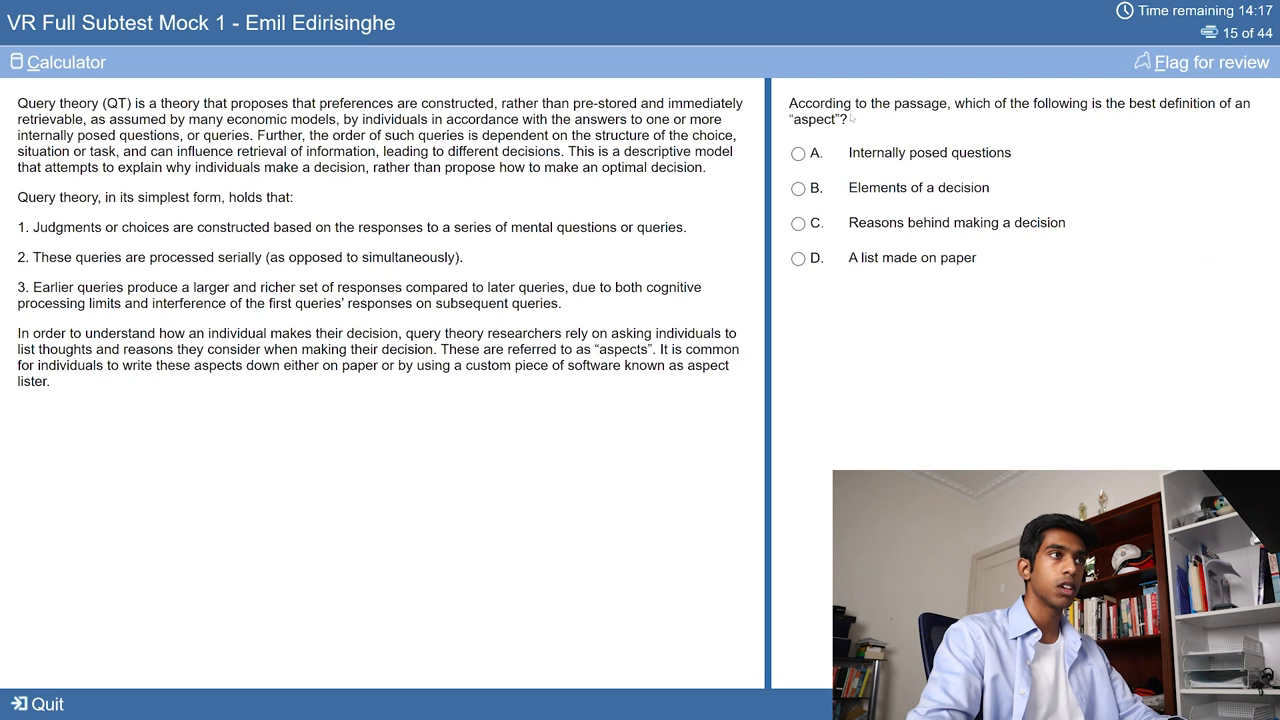
pyautogui.moveTo(1156, 133)
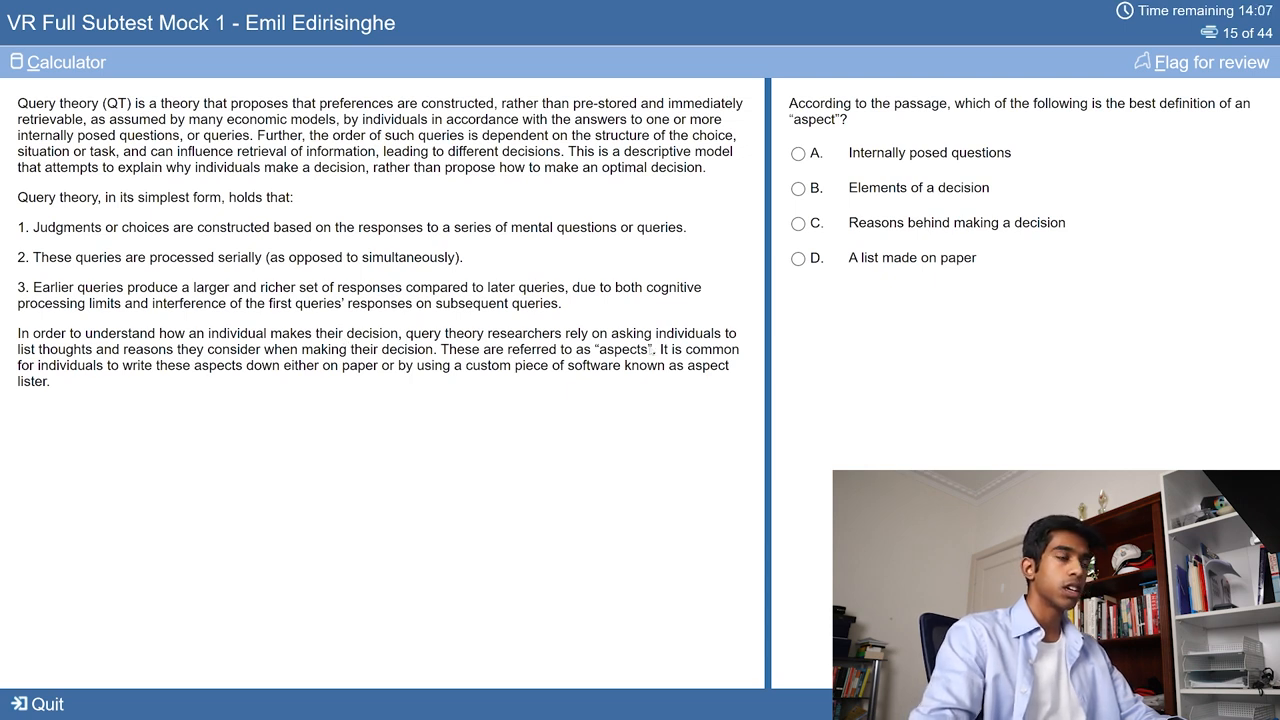
pyautogui.click(798, 222)
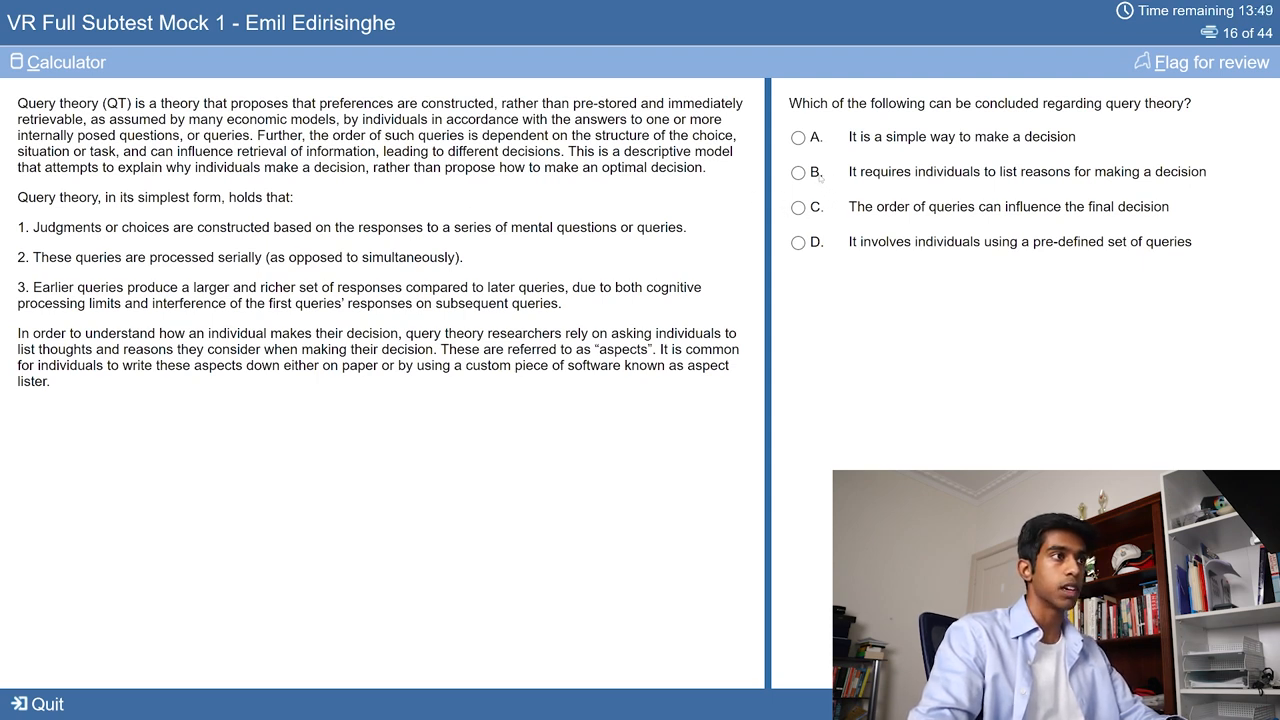
pyautogui.click(798, 208)
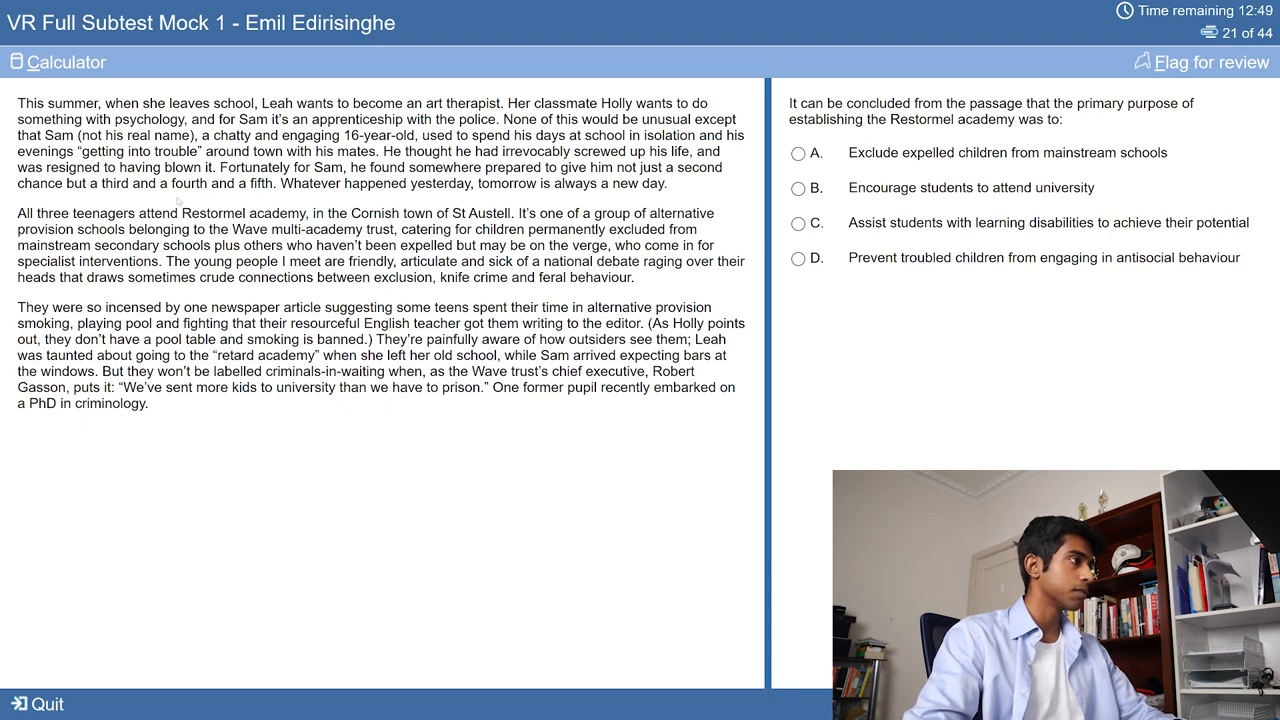
pyautogui.moveTo(243, 187)
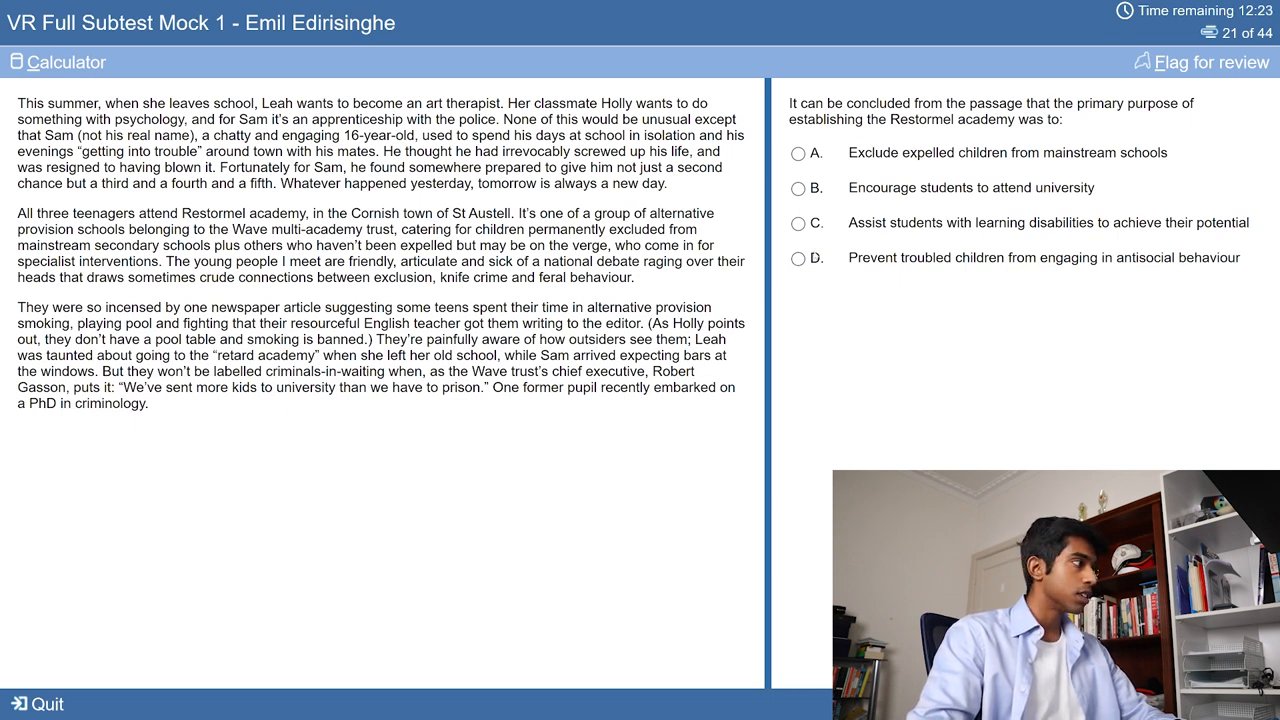
# Step: Move on to question 22 of 44 on the Restormel academy passage
pyautogui.click(797, 257)
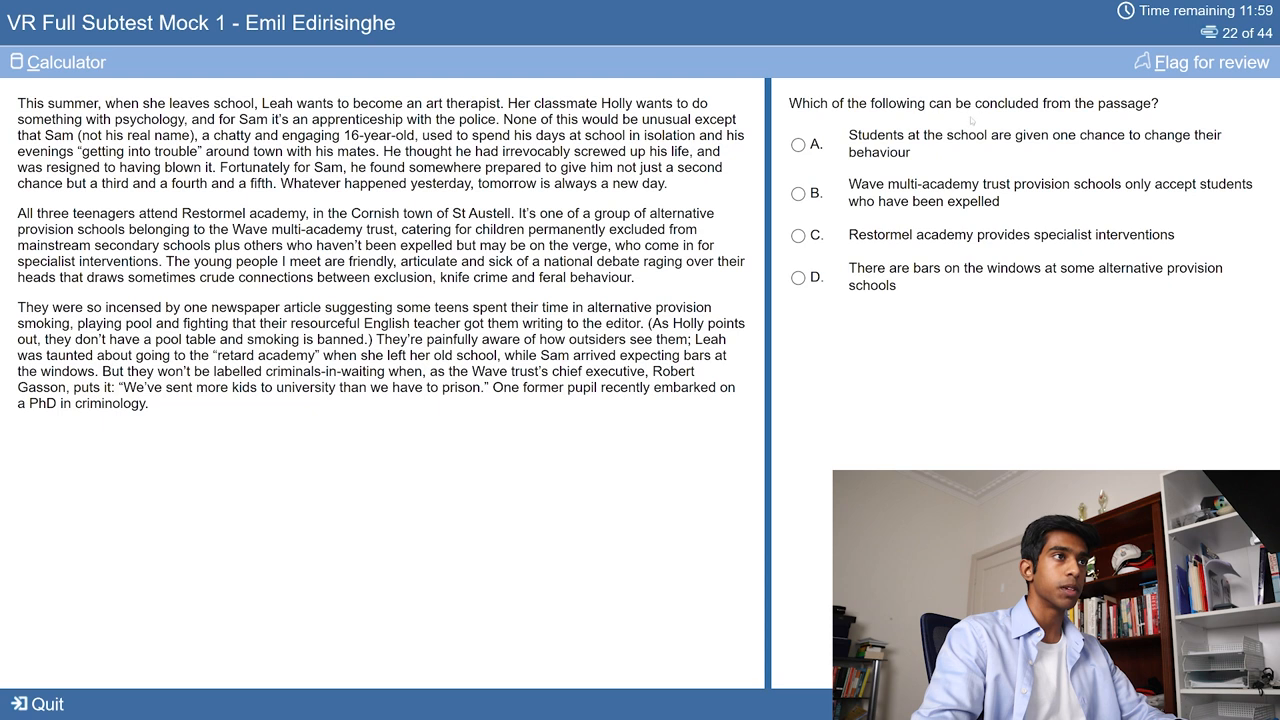
pyautogui.moveTo(925, 158)
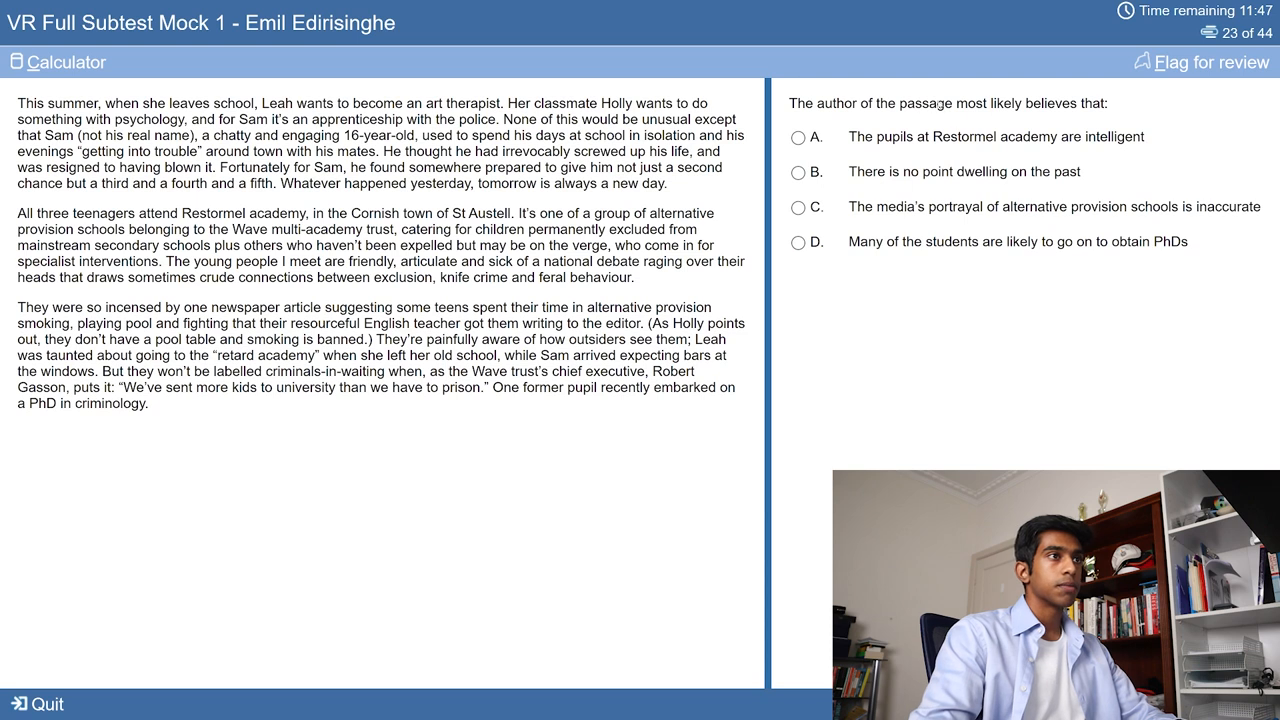
pyautogui.moveTo(962, 118)
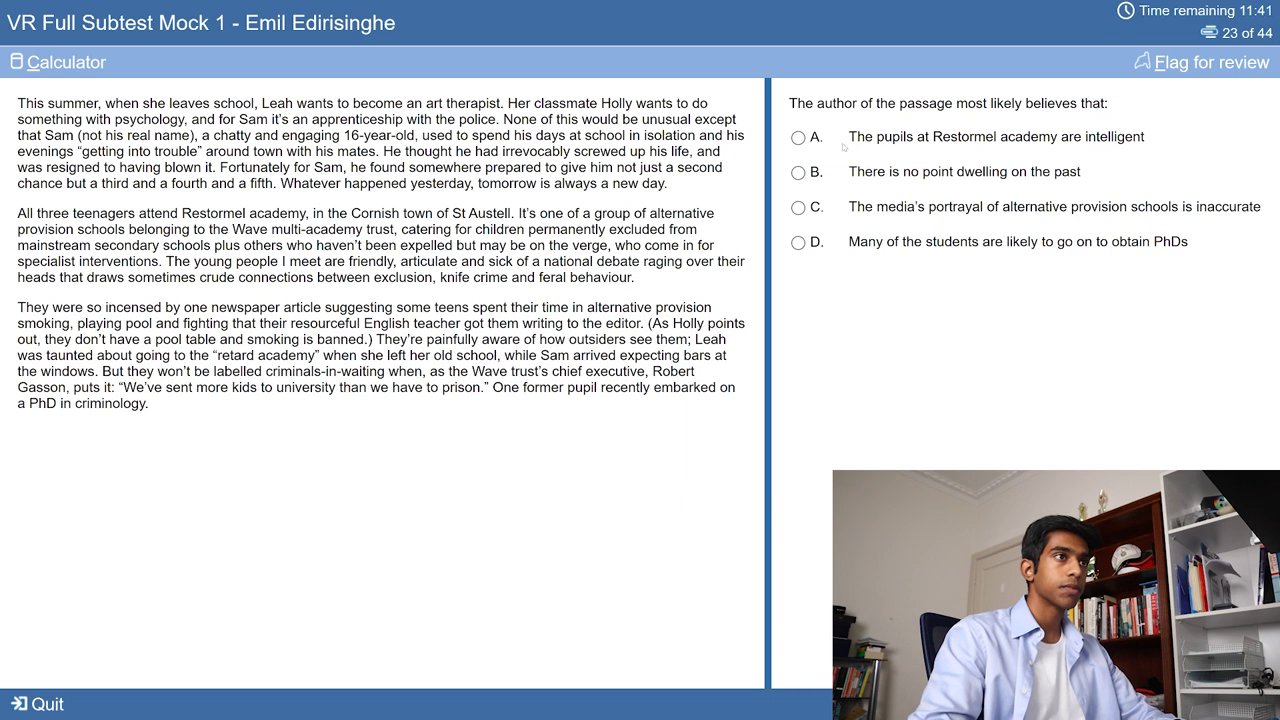
pyautogui.moveTo(985, 175)
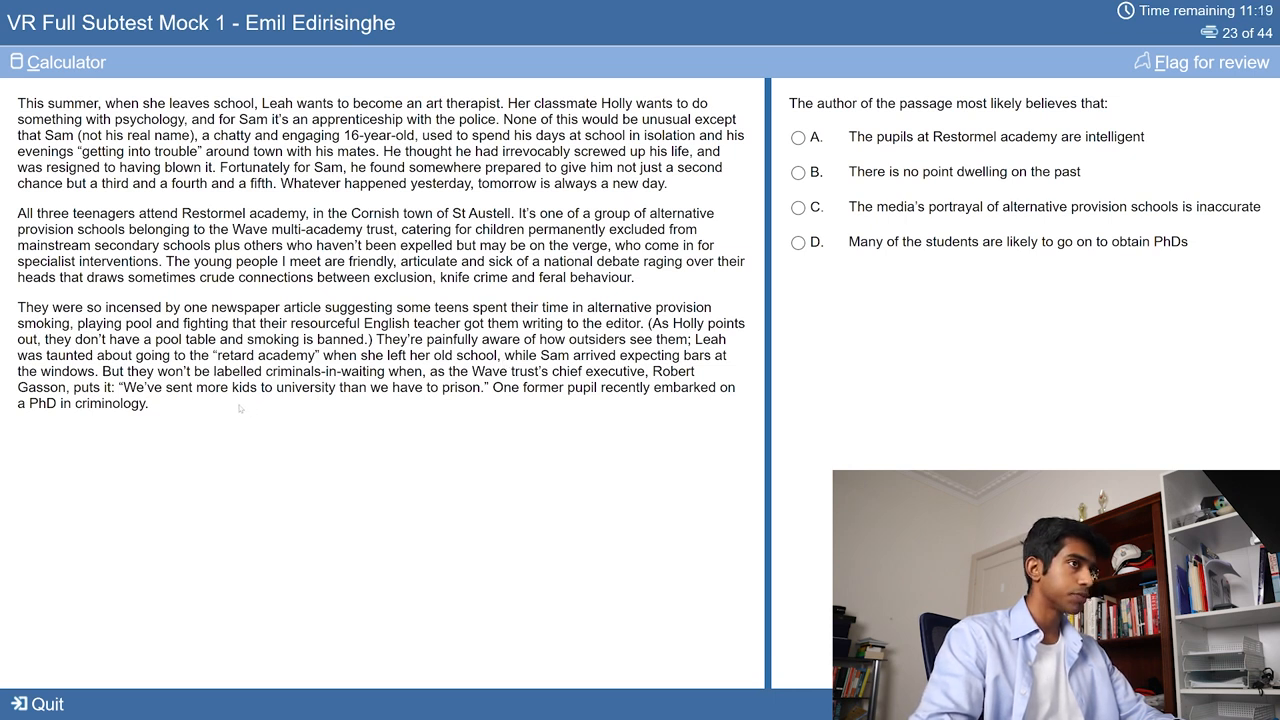
# Step: Answer questions 22 and 23 on the author's beliefs and move past question 24
pyautogui.click(797, 207)
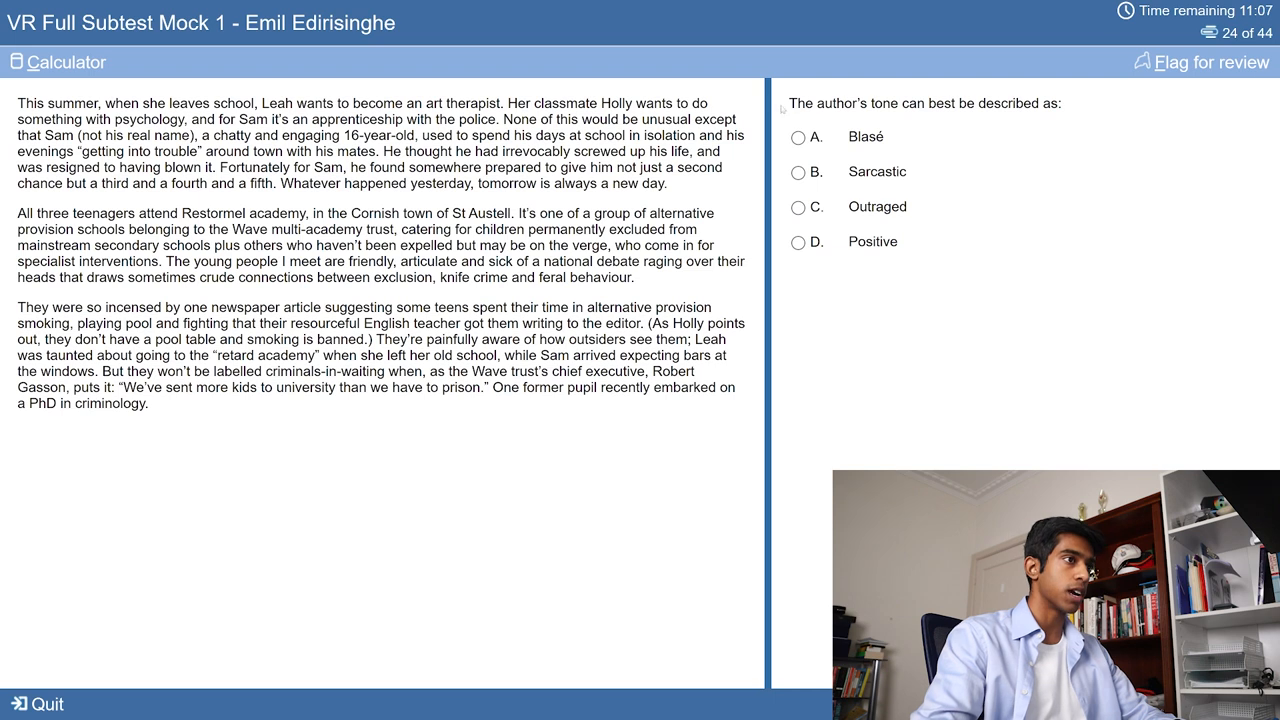
pyautogui.click(798, 242)
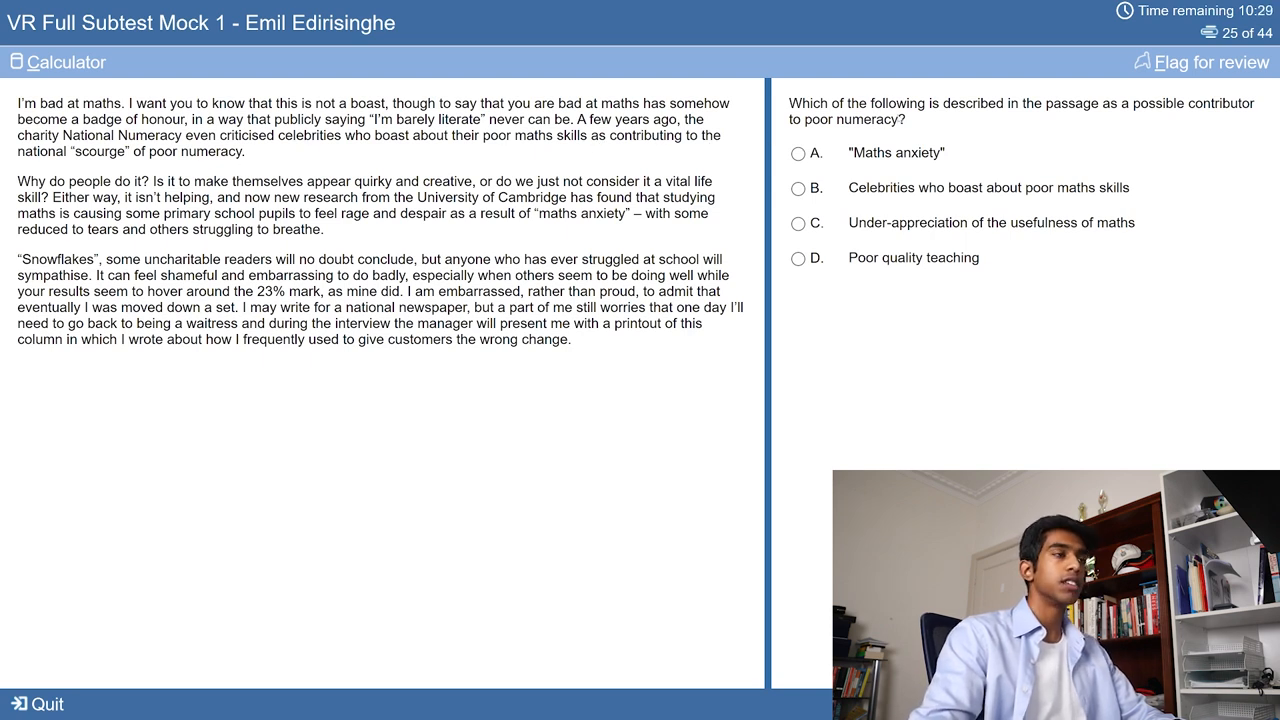
# Step: Step through the maths anxiety questions and choose an answer for question 28
pyautogui.click(800, 188)
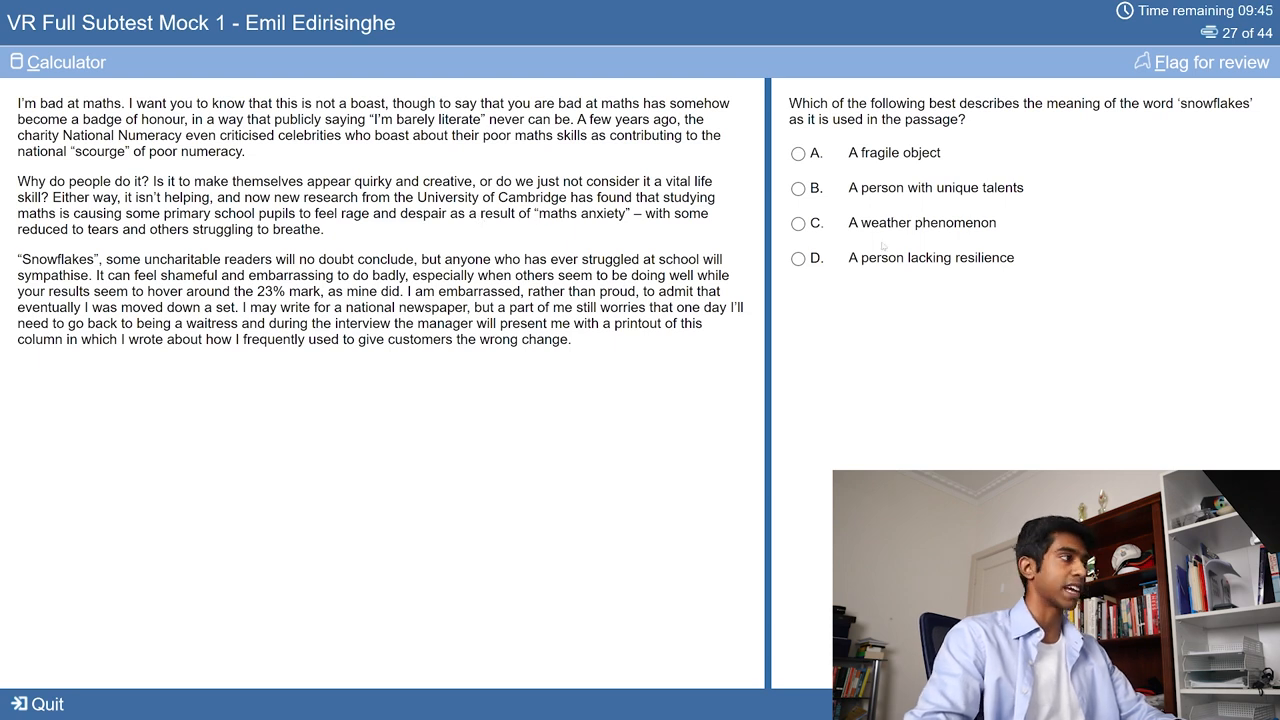
pyautogui.click(799, 258)
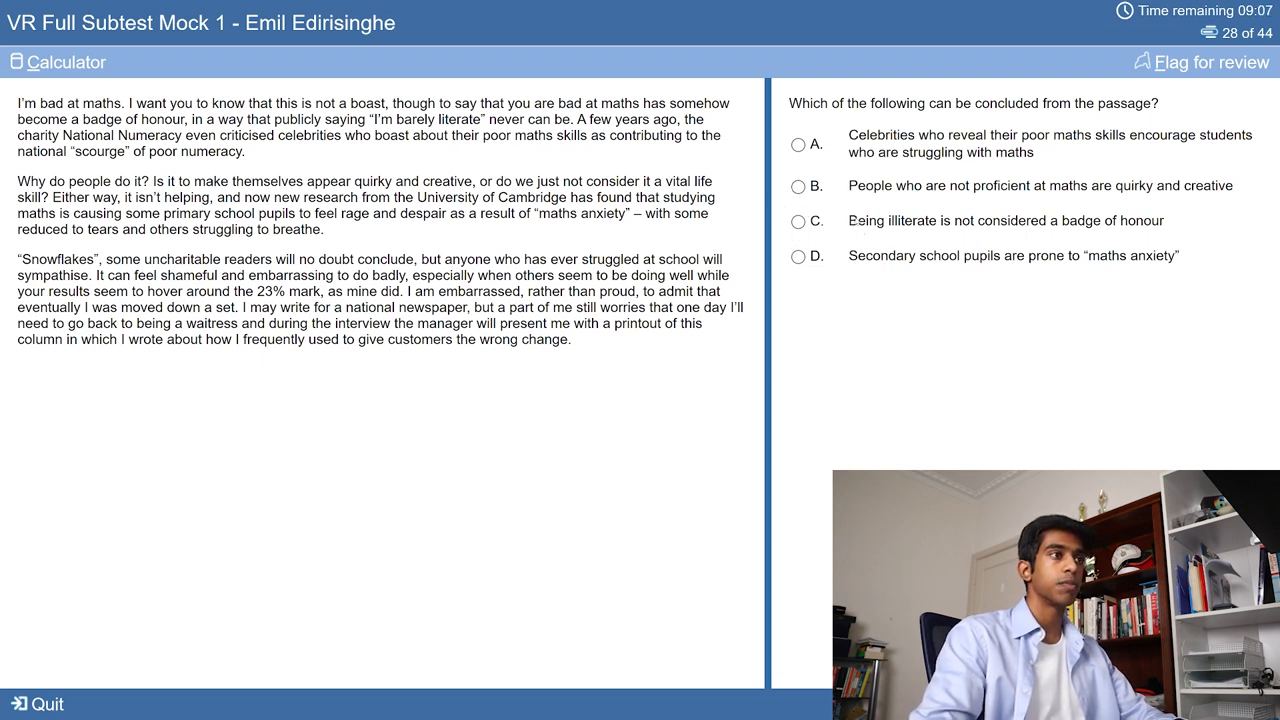
pyautogui.moveTo(300, 148)
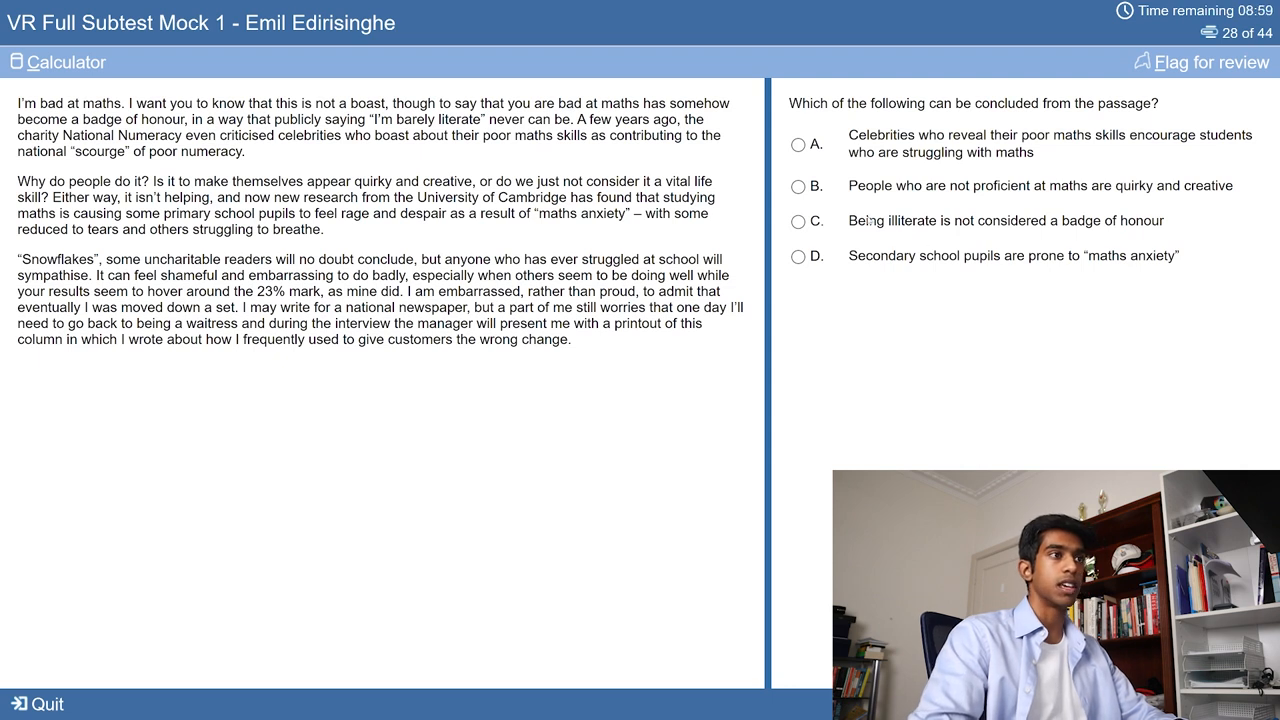
pyautogui.click(796, 221)
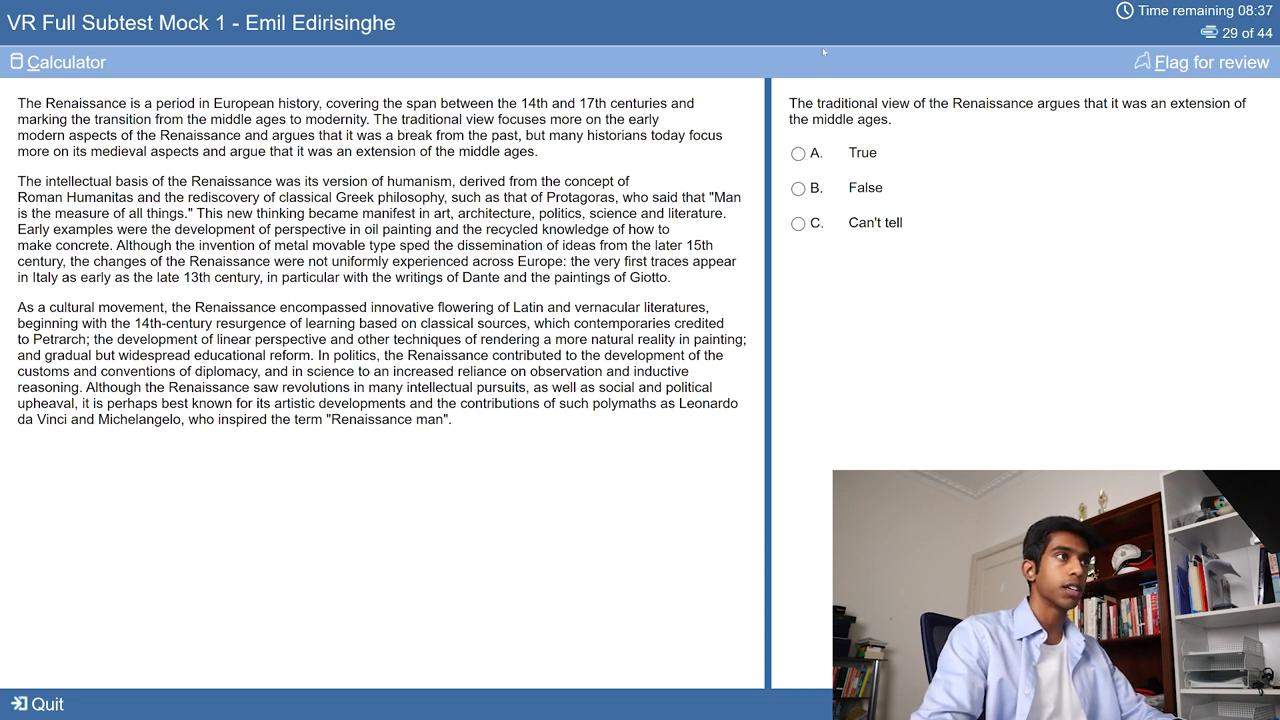
pyautogui.moveTo(1130, 119)
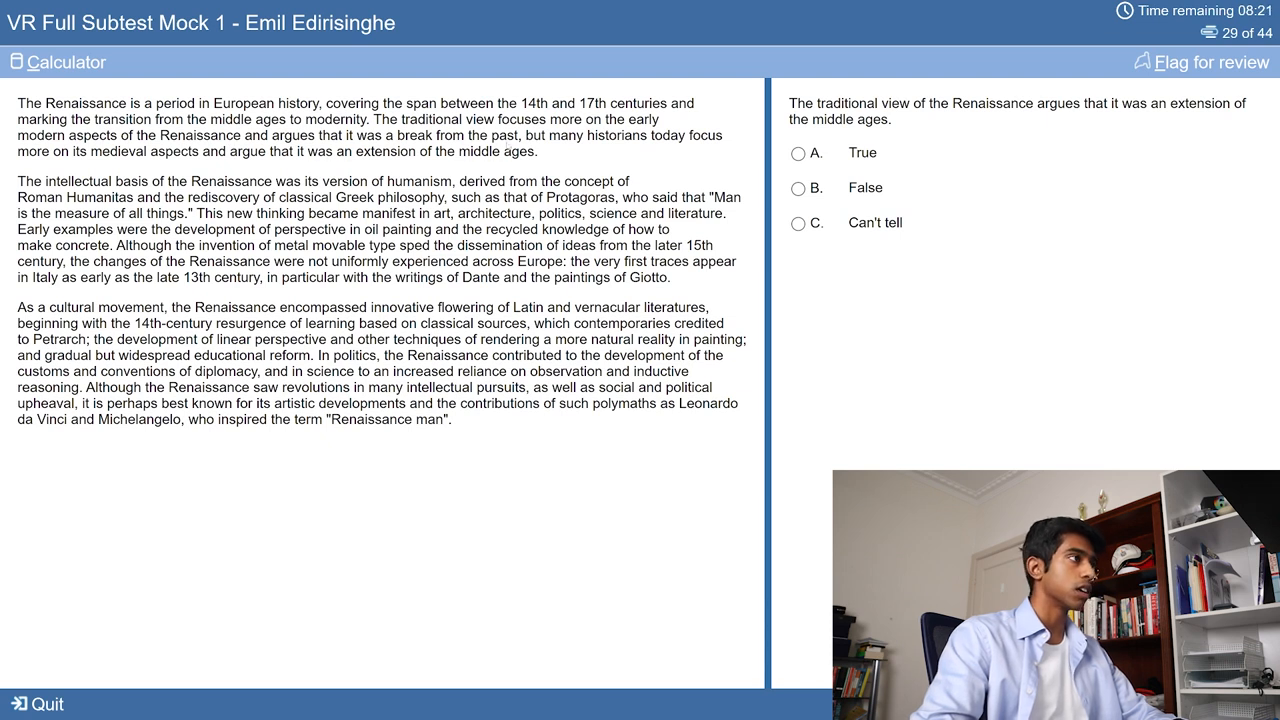
# Step: Answer the Renaissance statements, marking the Italian artists and scholars statement False
pyautogui.click(798, 188)
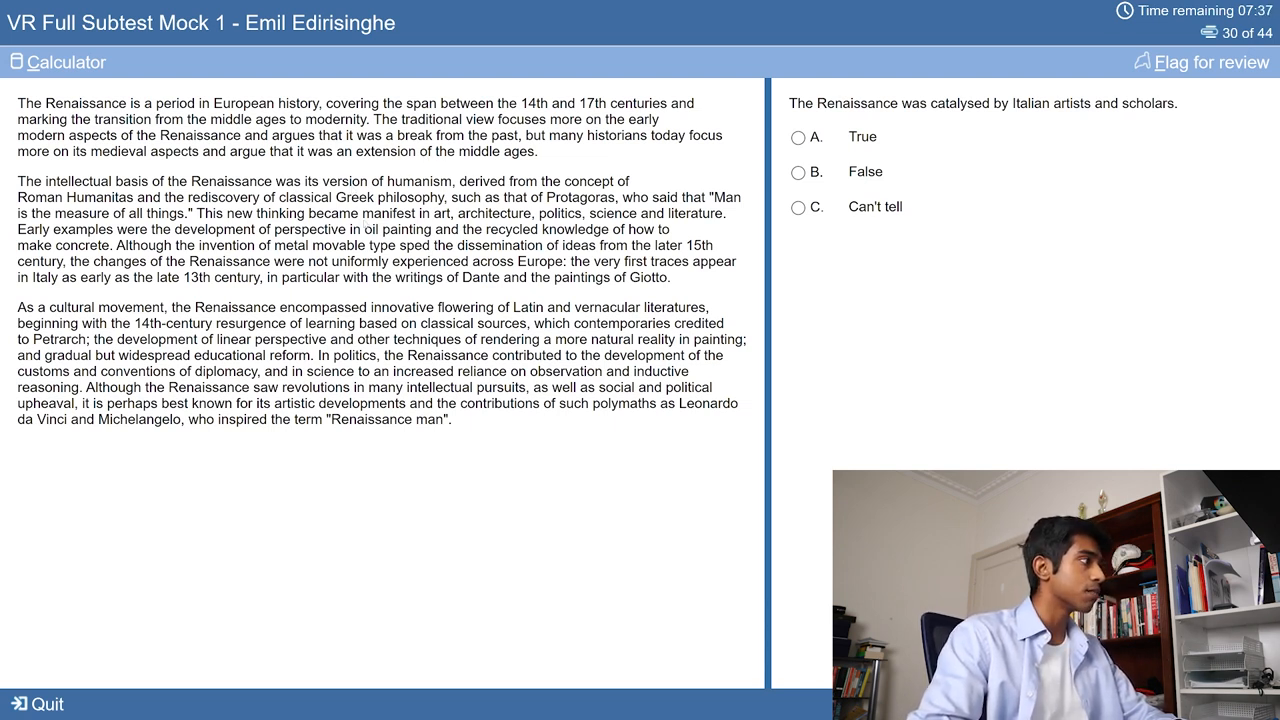
pyautogui.click(797, 172)
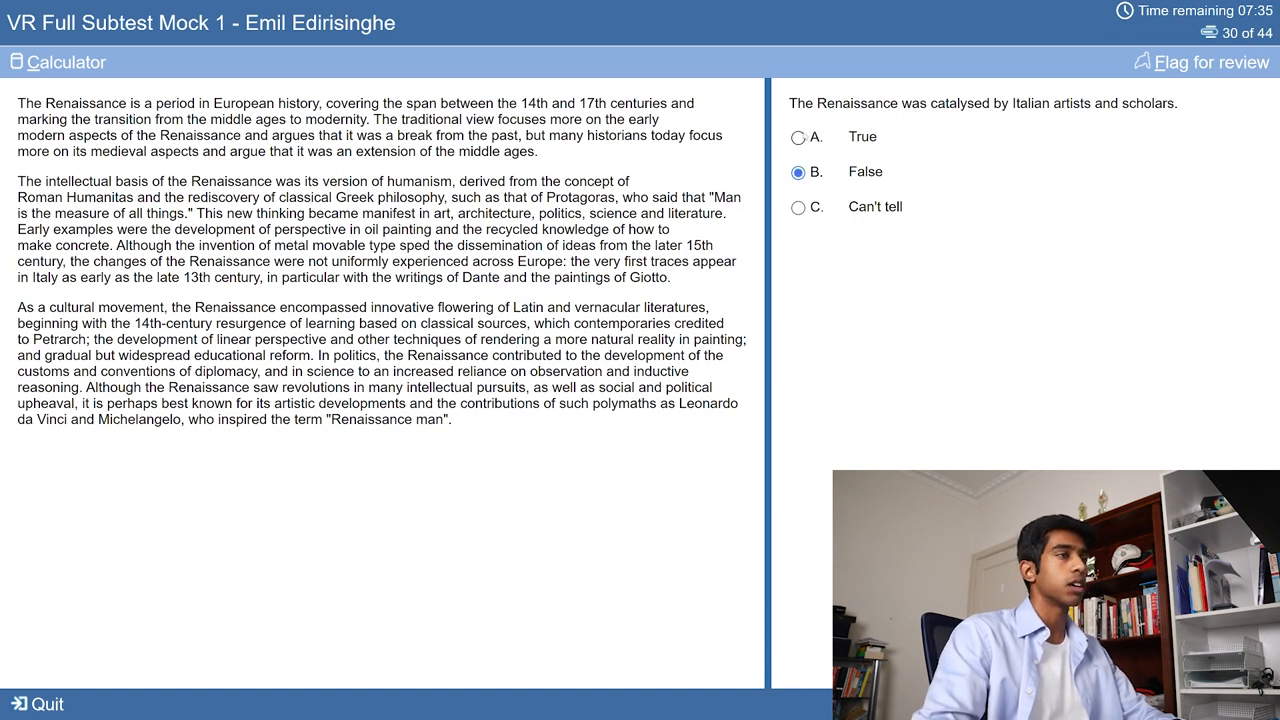
pyautogui.click(798, 207)
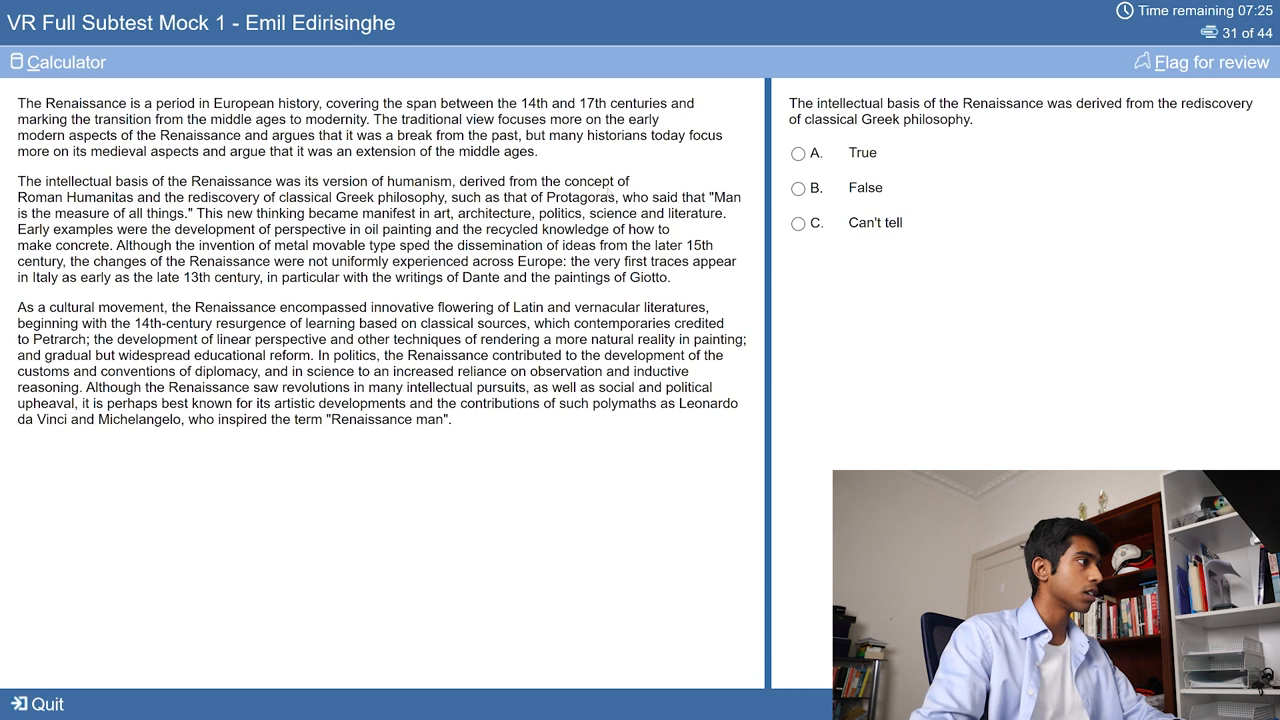
pyautogui.click(797, 153)
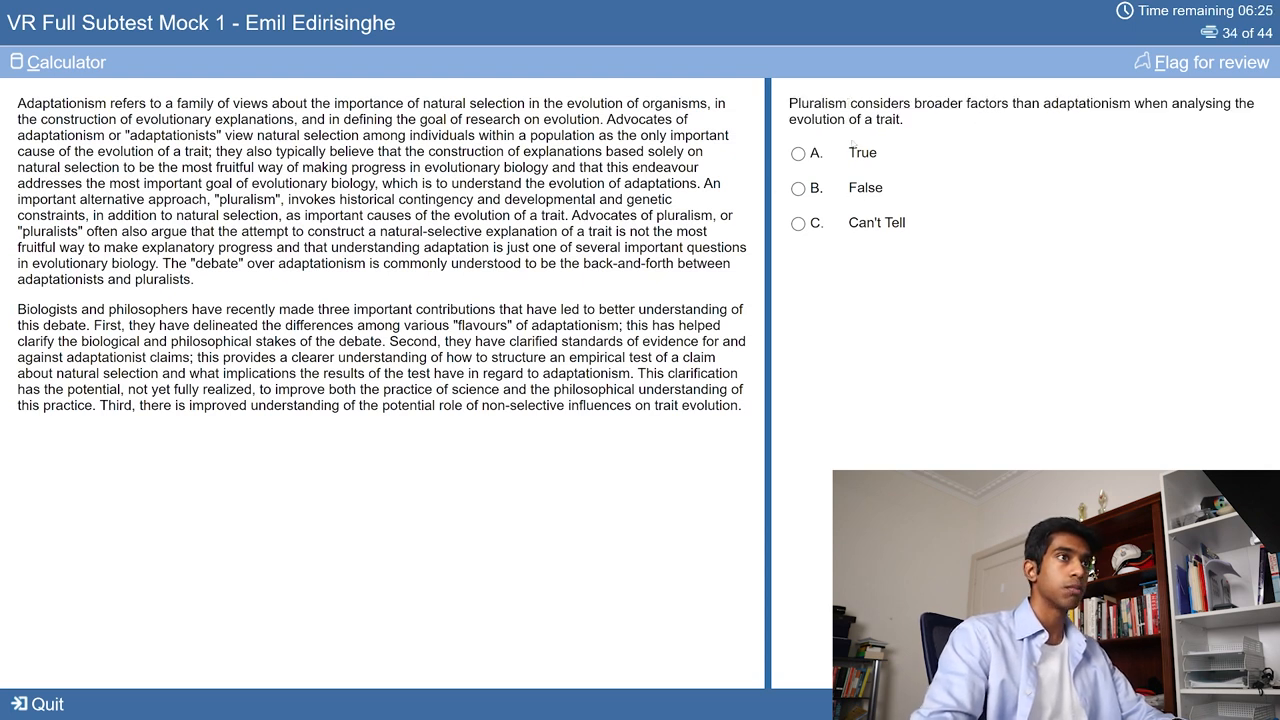
pyautogui.moveTo(972, 127)
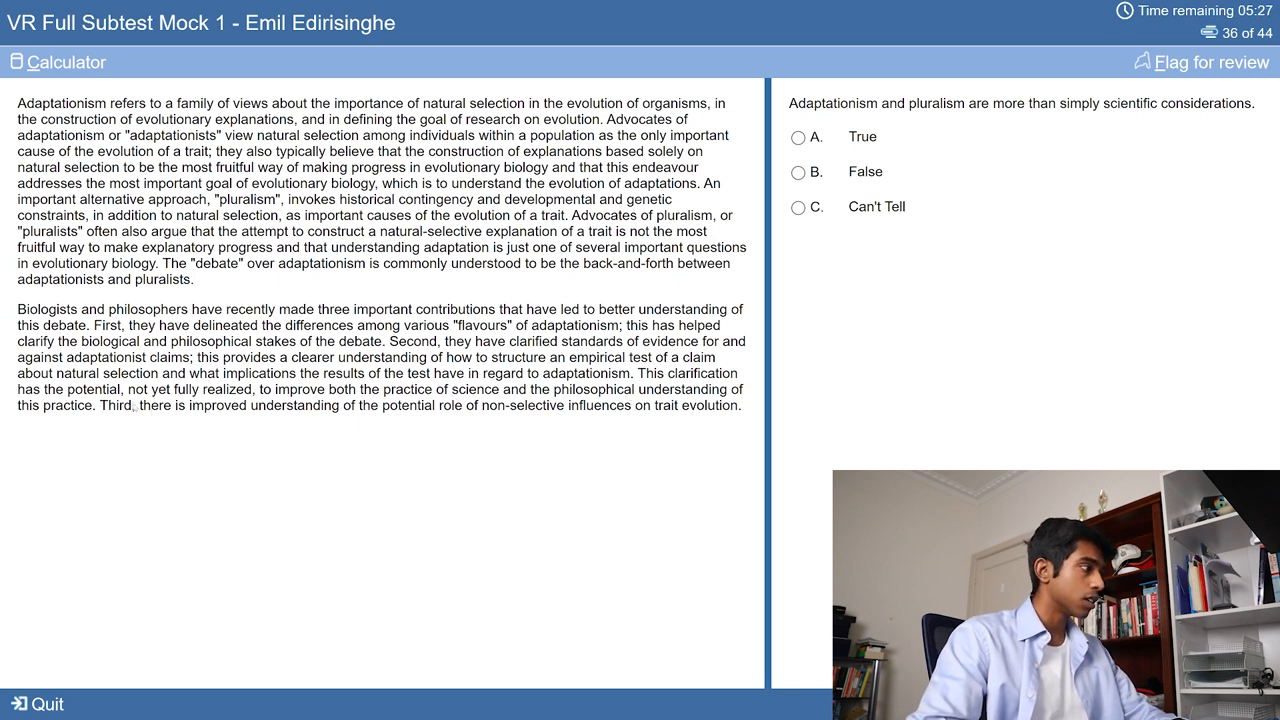
pyautogui.moveTo(563, 424)
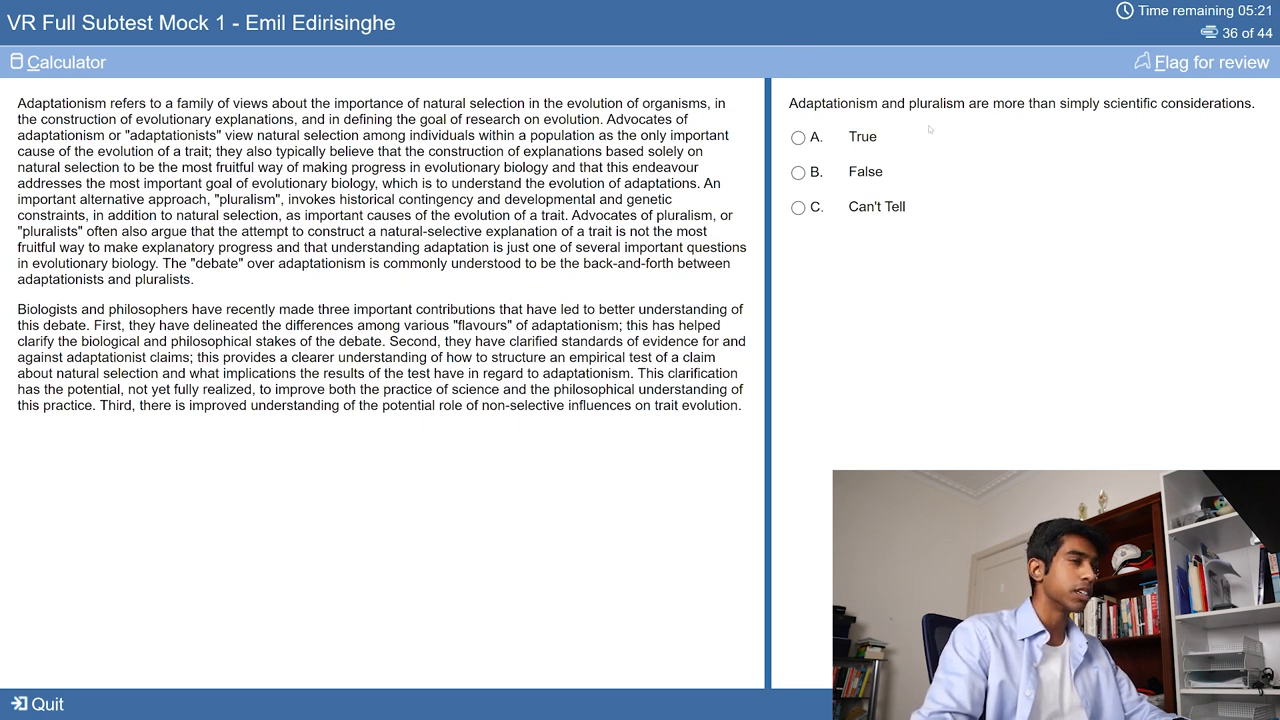
# Step: Go back to question 35 and answer the author's pluralist perspective statement
pyautogui.click(797, 137)
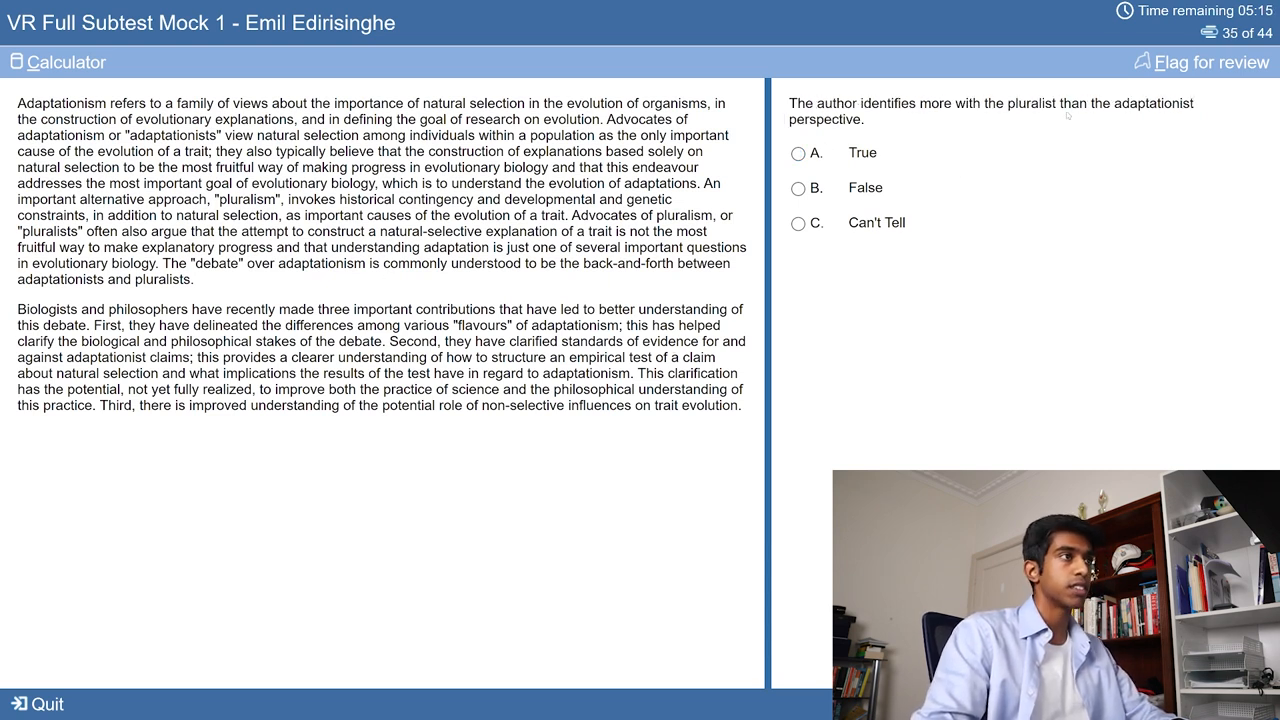
pyautogui.click(798, 222)
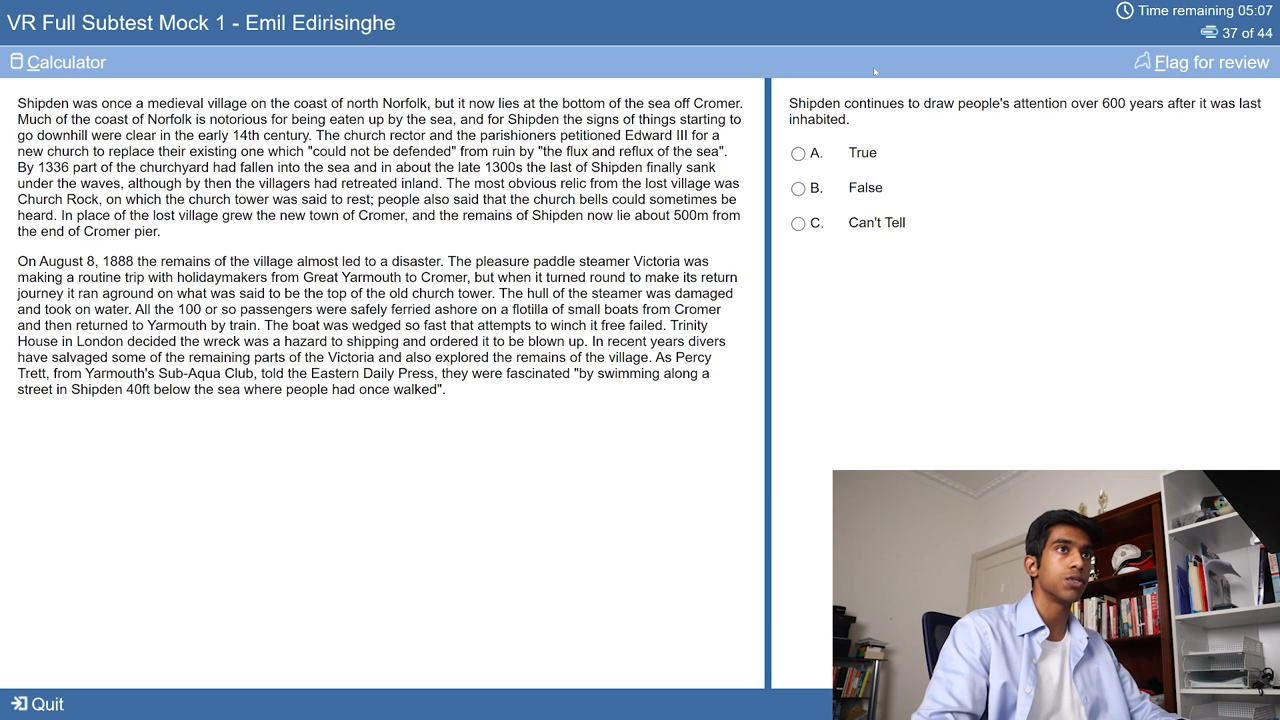
pyautogui.moveTo(1095, 130)
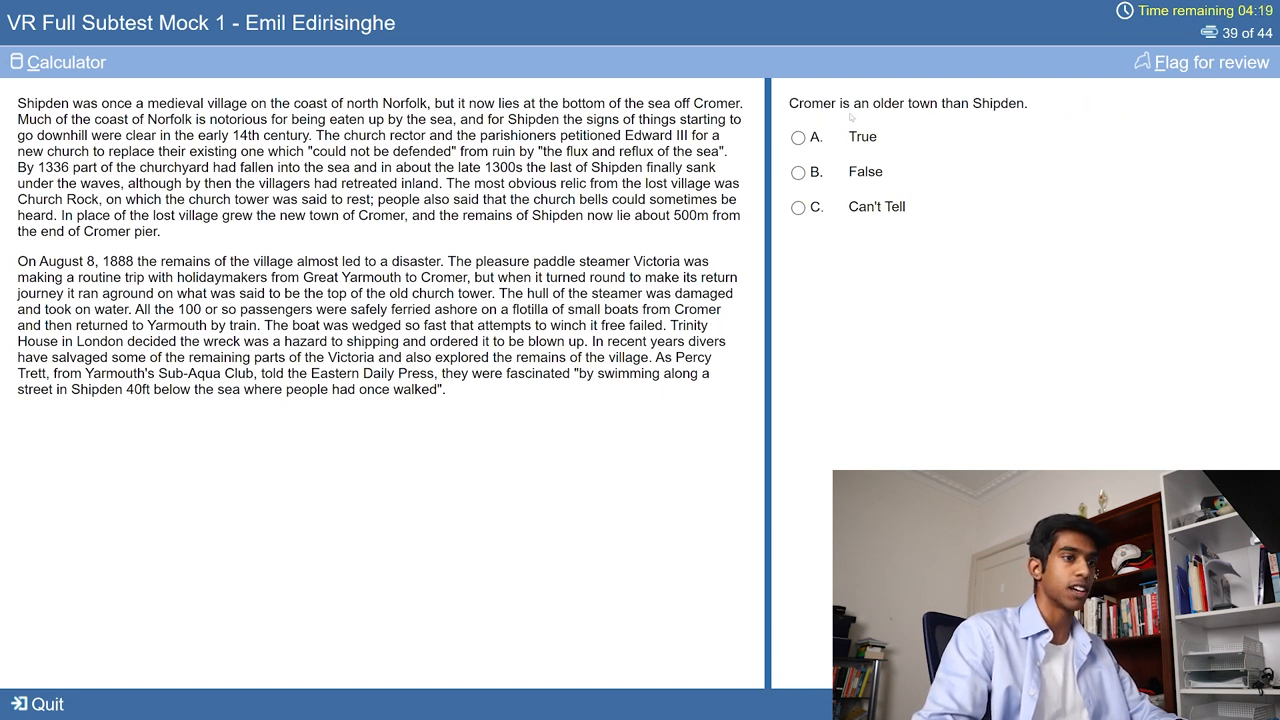
pyautogui.moveTo(851, 119)
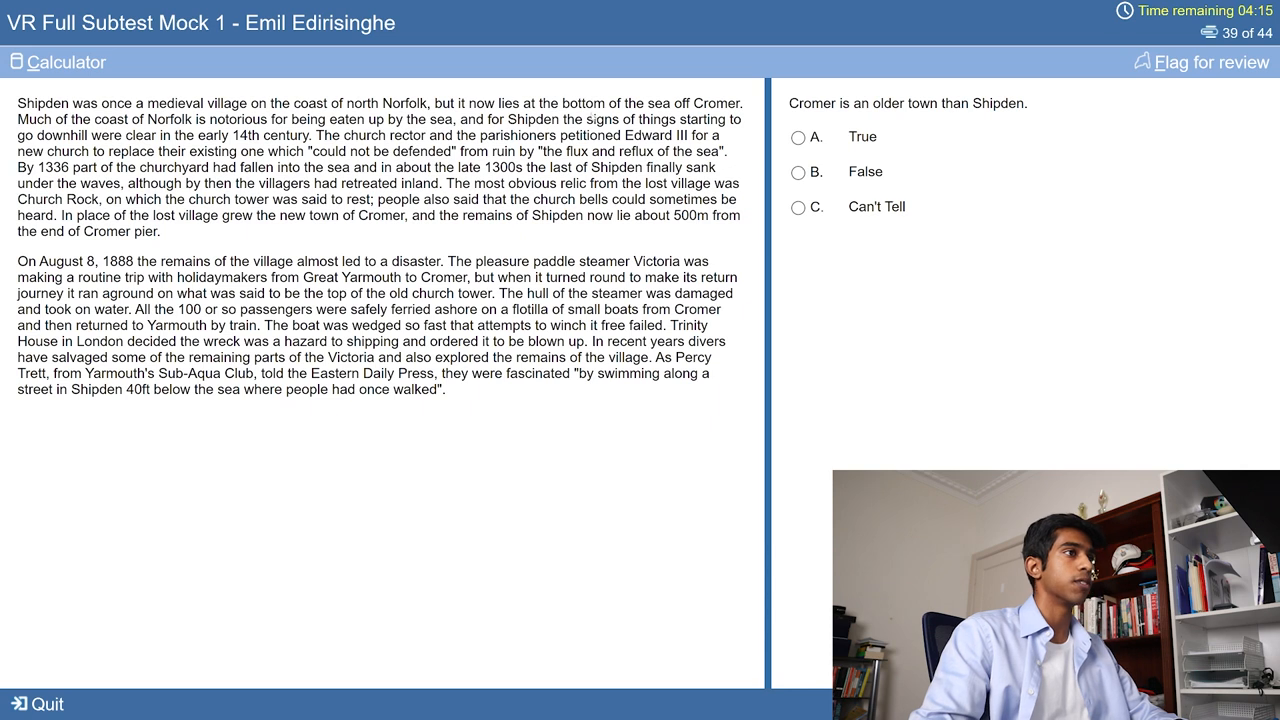
# Step: Advance past Shipden passage questions 39 and 40
pyautogui.click(798, 171)
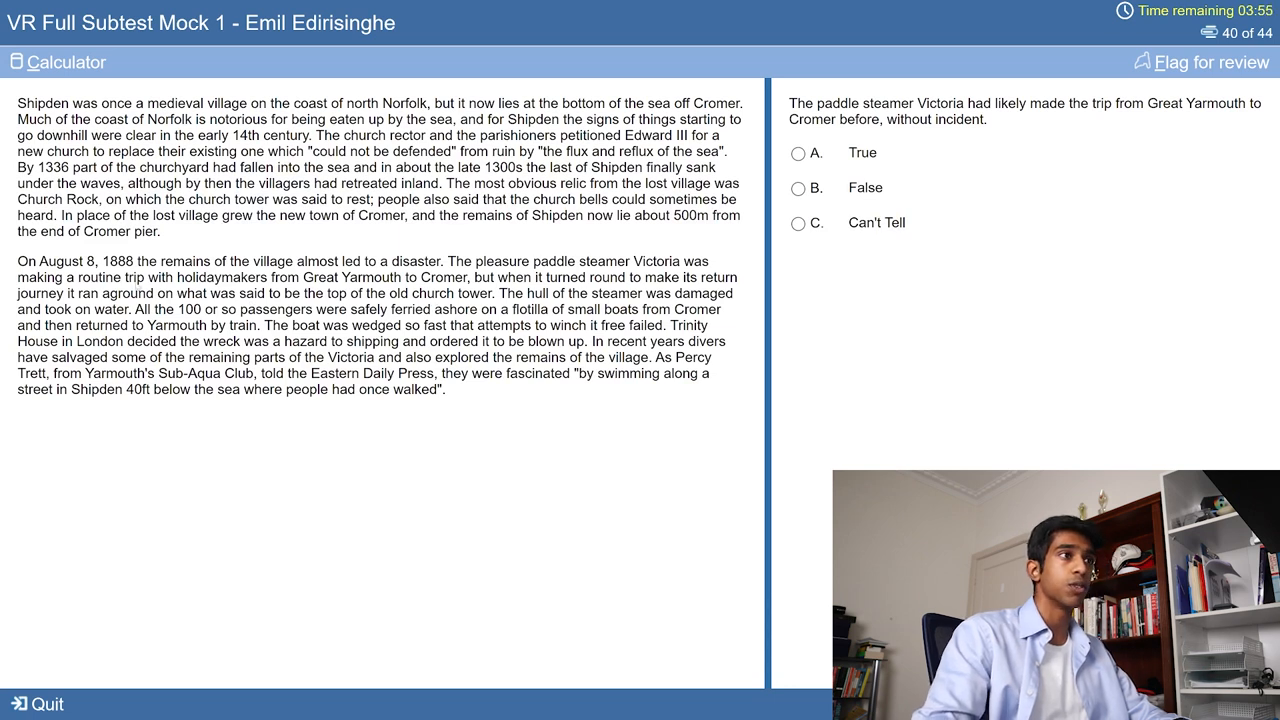
pyautogui.click(799, 153)
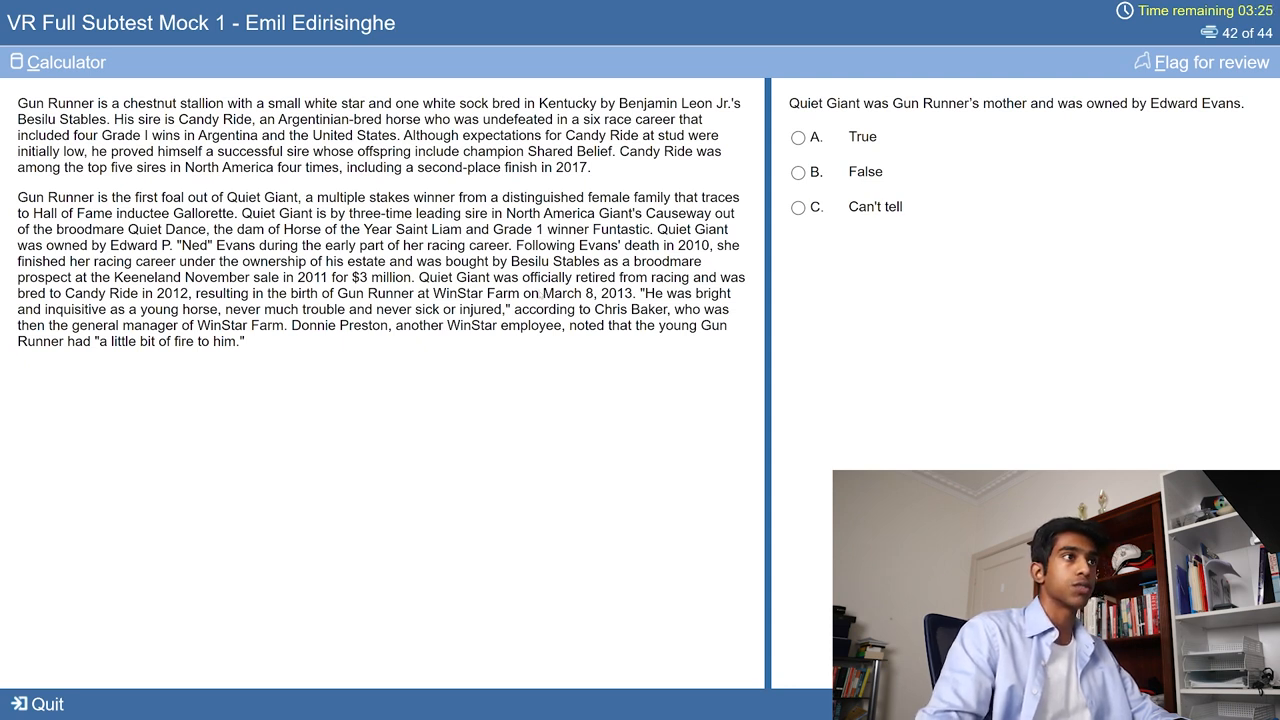
# Step: Move on from the last Gun Runner question toward the Review Screen
pyautogui.click(797, 137)
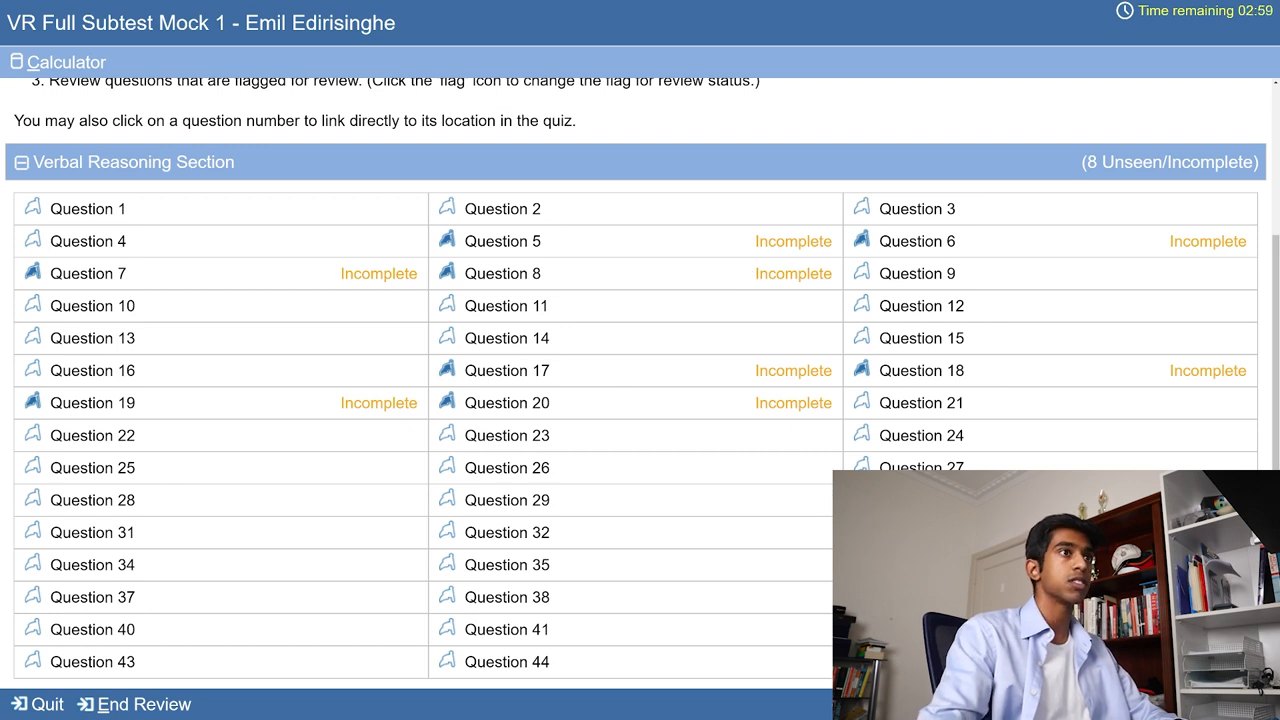
# Step: Jump from the Review Screen to flagged question 5 on British royals living past 80
pyautogui.click(503, 241)
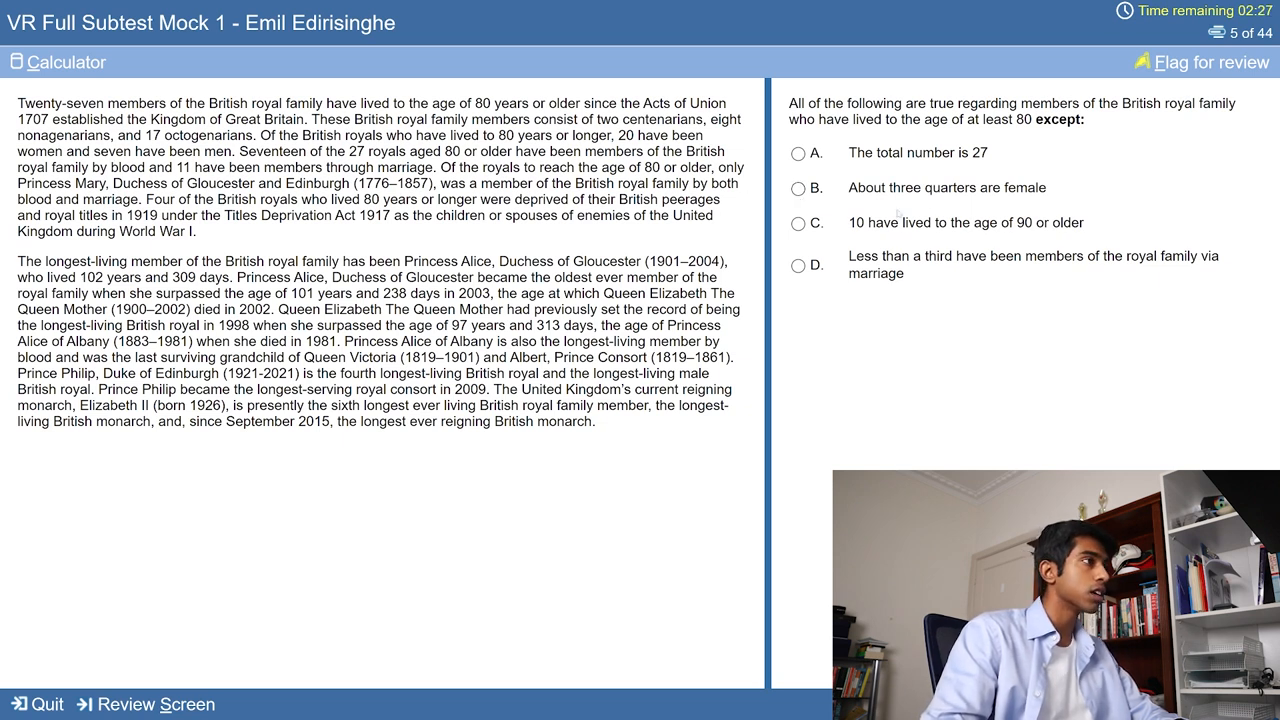
# Step: Answer a flagged royal family question on the way to question 7
pyautogui.click(800, 188)
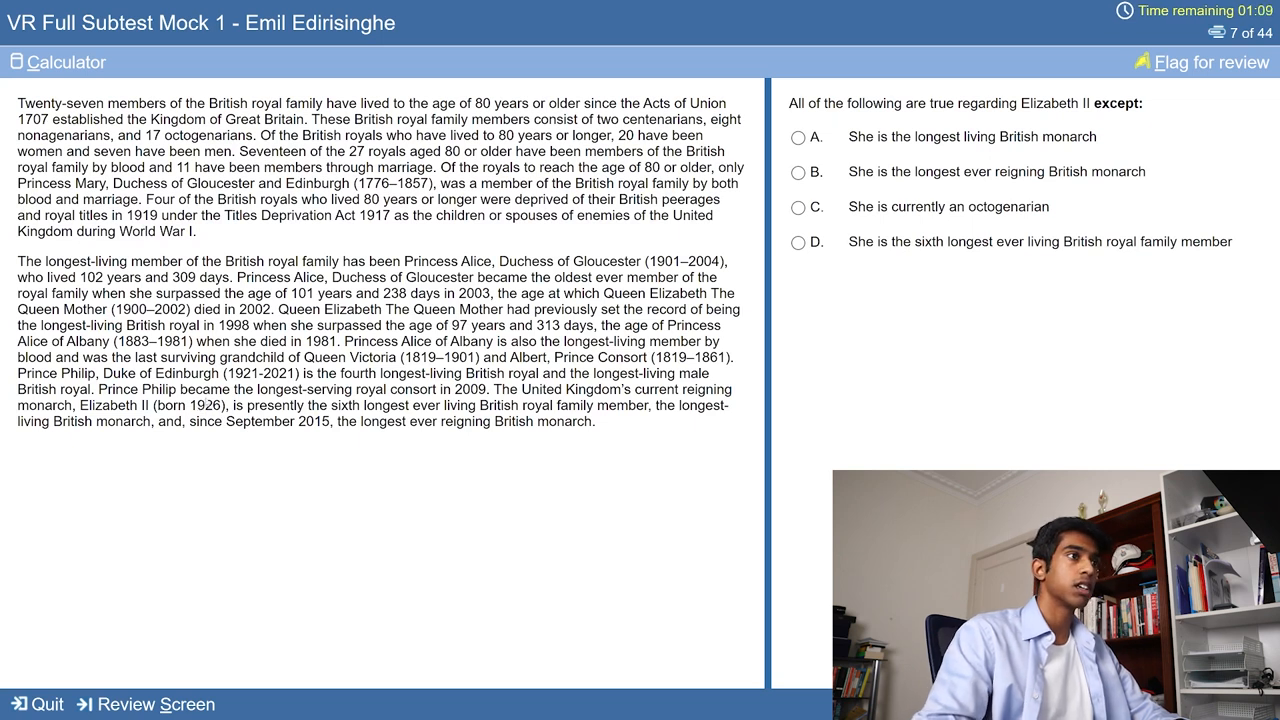
# Step: Select an answer on one of the remaining flagged questions
pyautogui.click(797, 207)
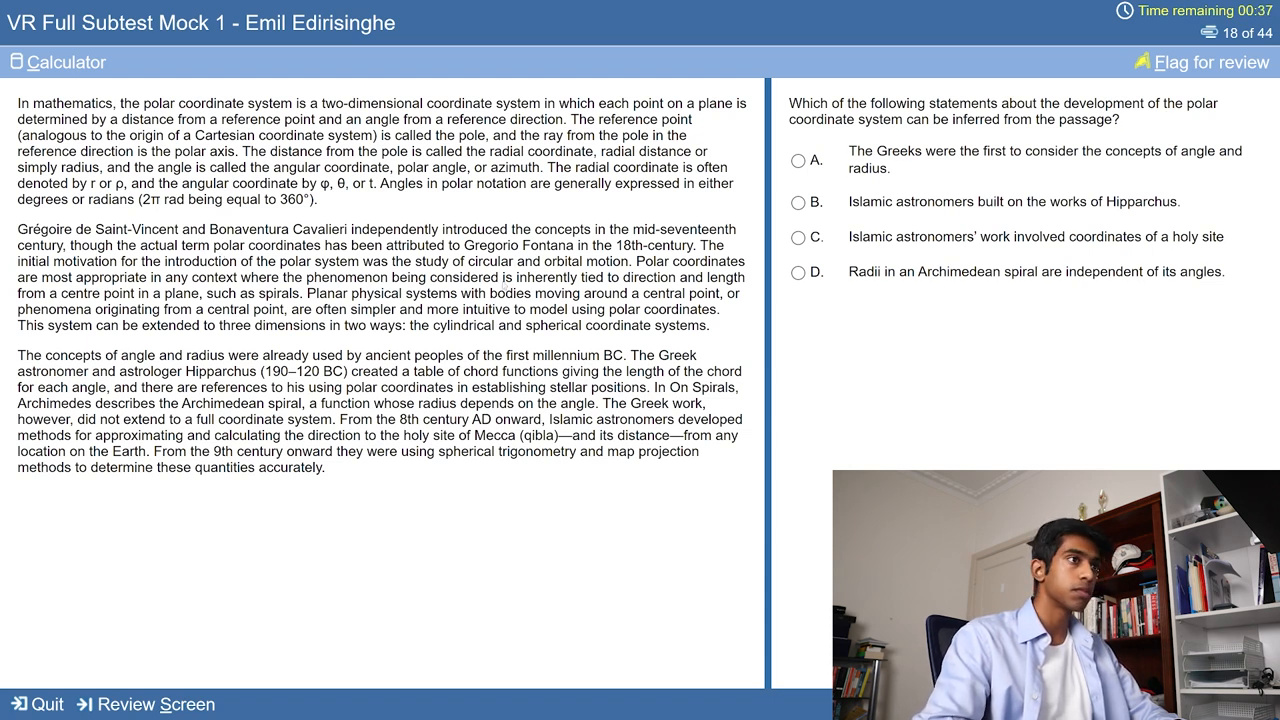
pyautogui.moveTo(817, 187)
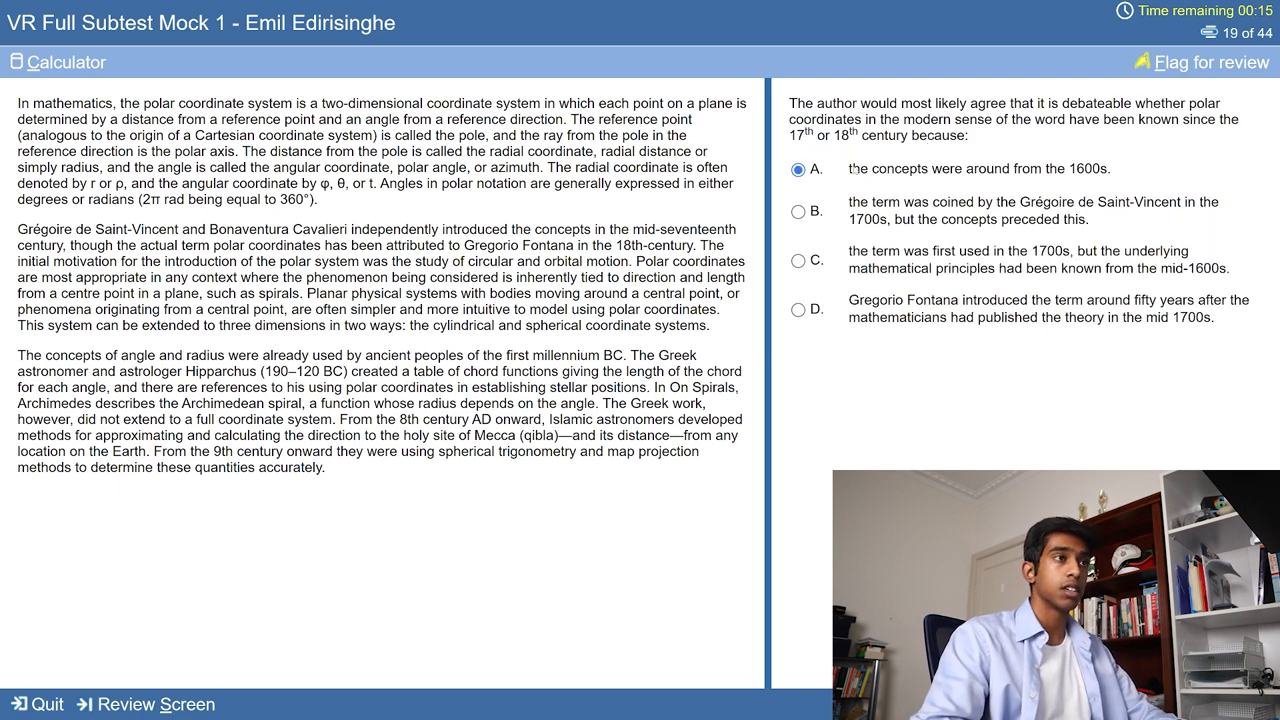
# Step: Check the answer summary shows none incomplete, then end the review to submit the mock
pyautogui.click(145, 701)
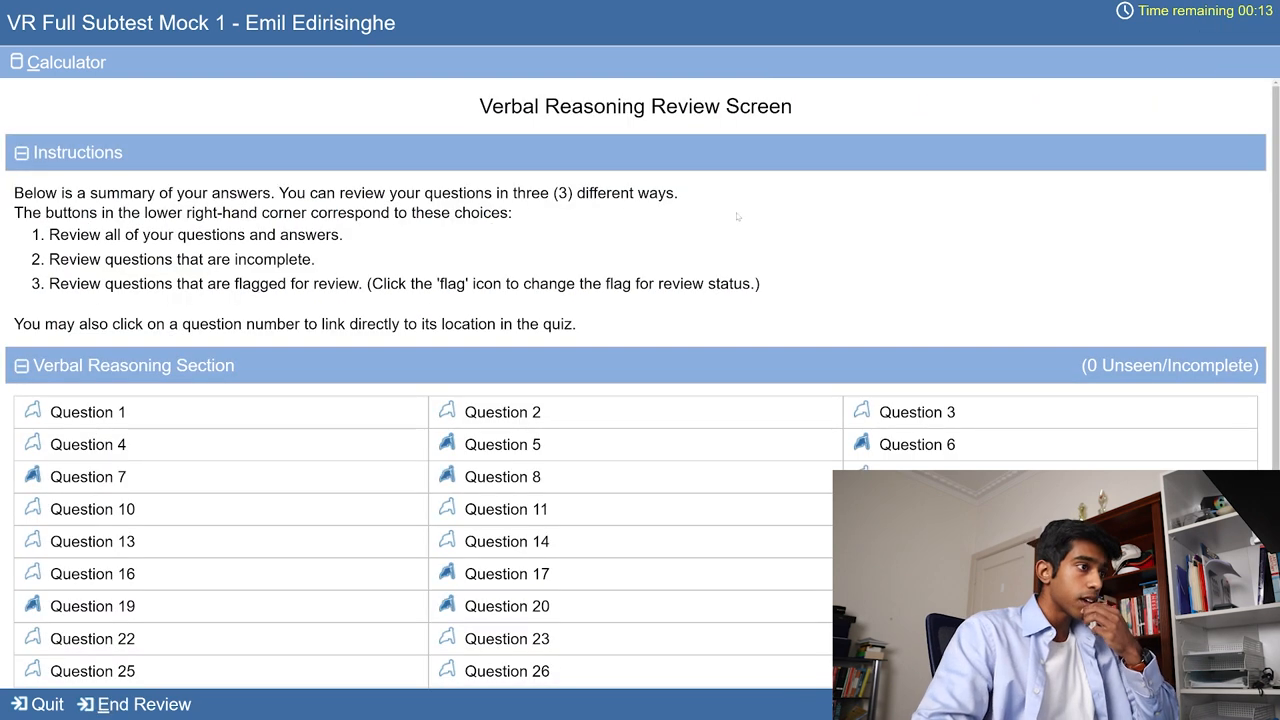
pyautogui.scroll(-3)
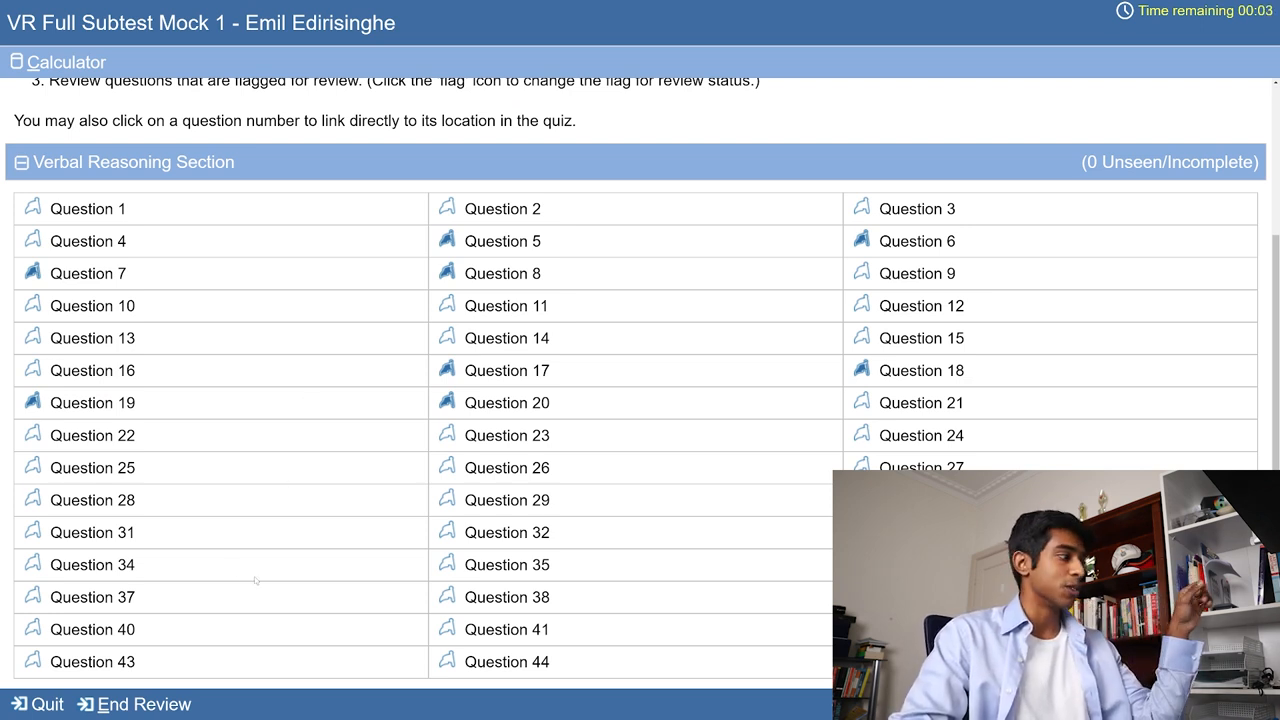
pyautogui.click(142, 704)
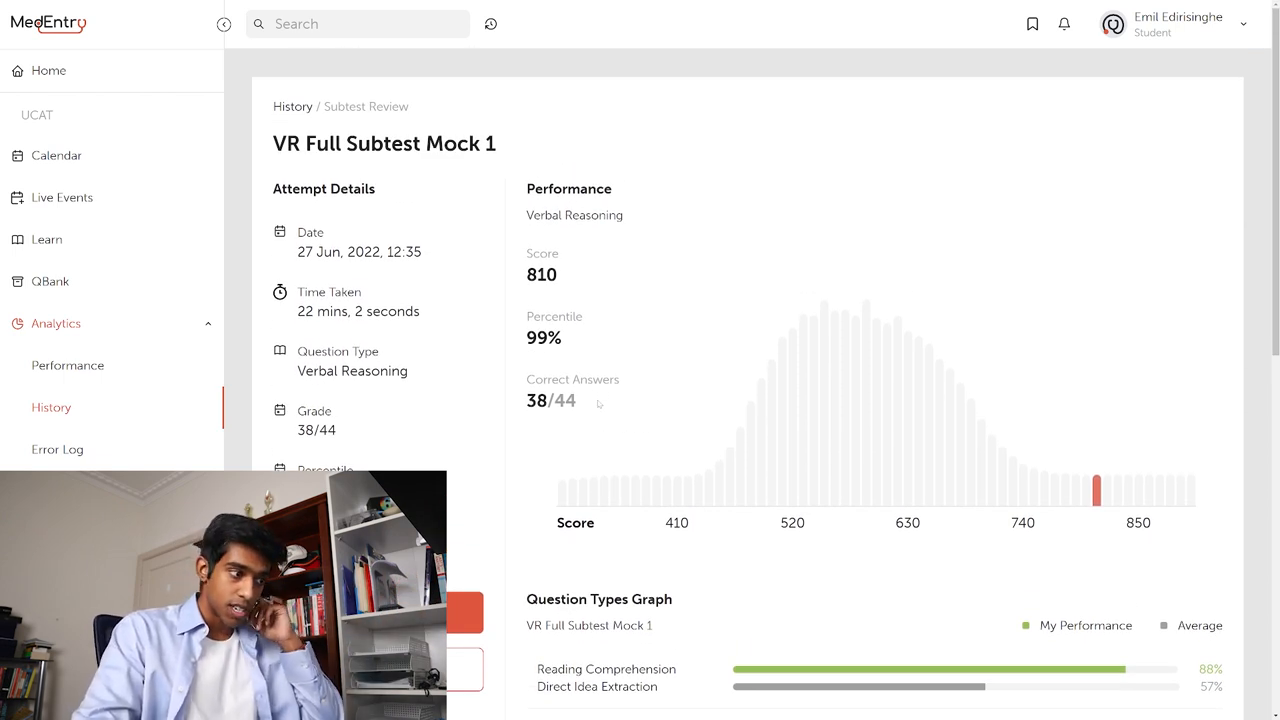
# Step: Open the review of question 5, then switch to incorrect question 8's review
pyautogui.scroll(-3)
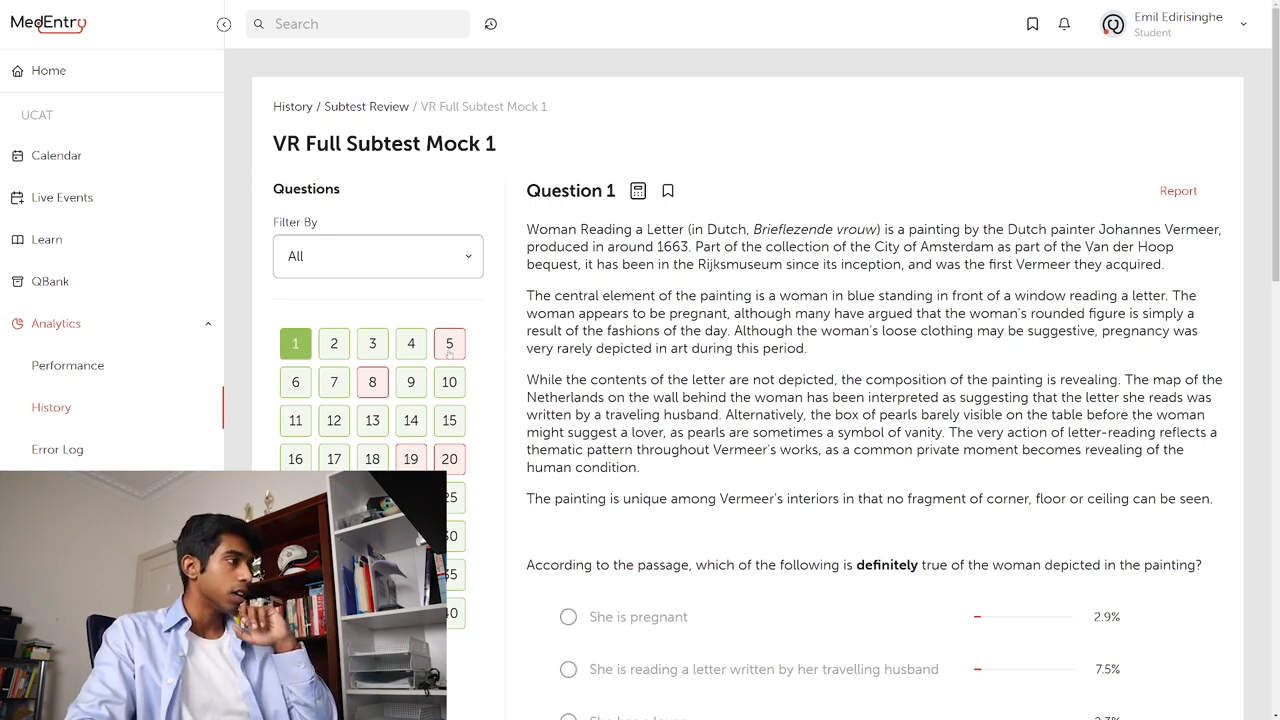
pyautogui.click(449, 343)
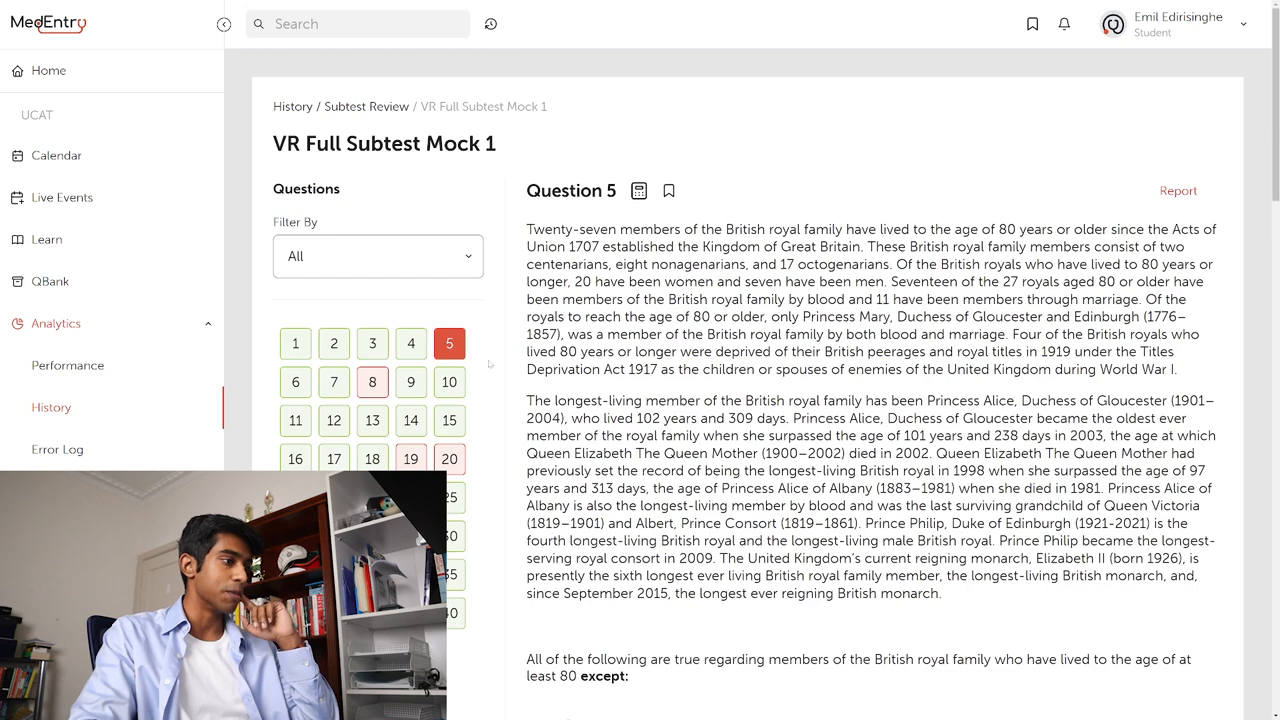
pyautogui.scroll(-3)
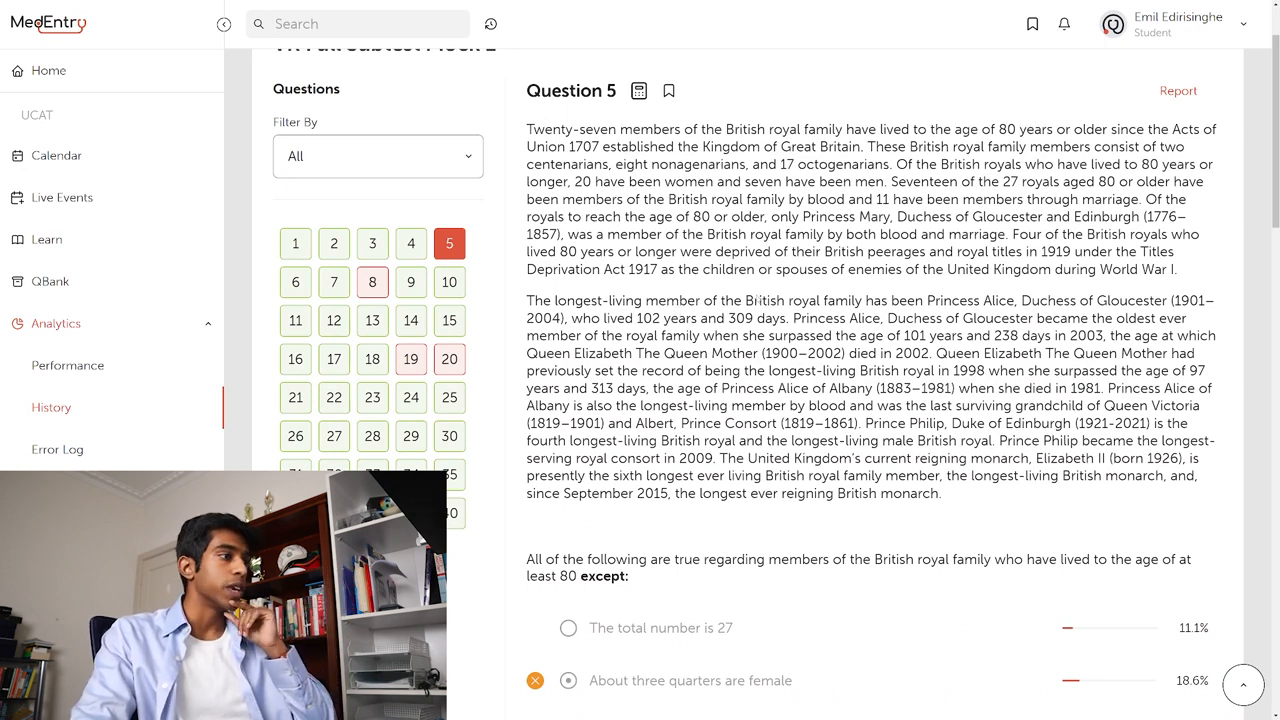
pyautogui.scroll(-3)
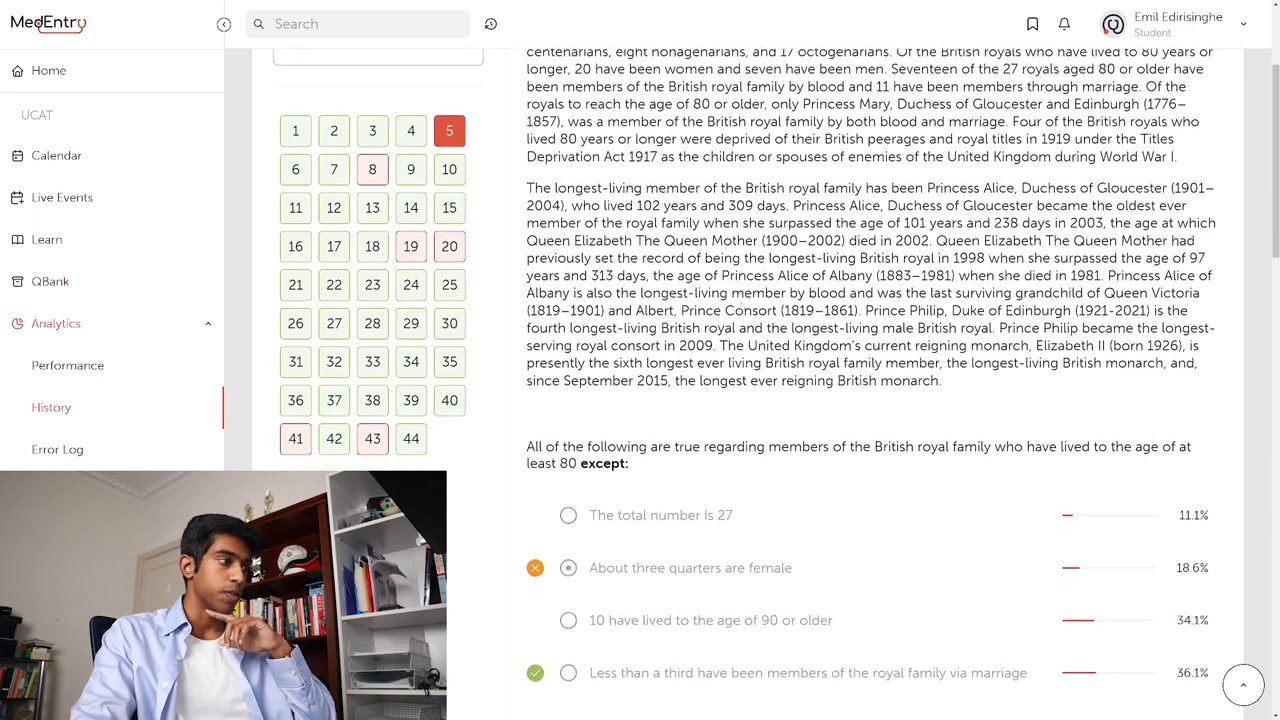
pyautogui.scroll(-3)
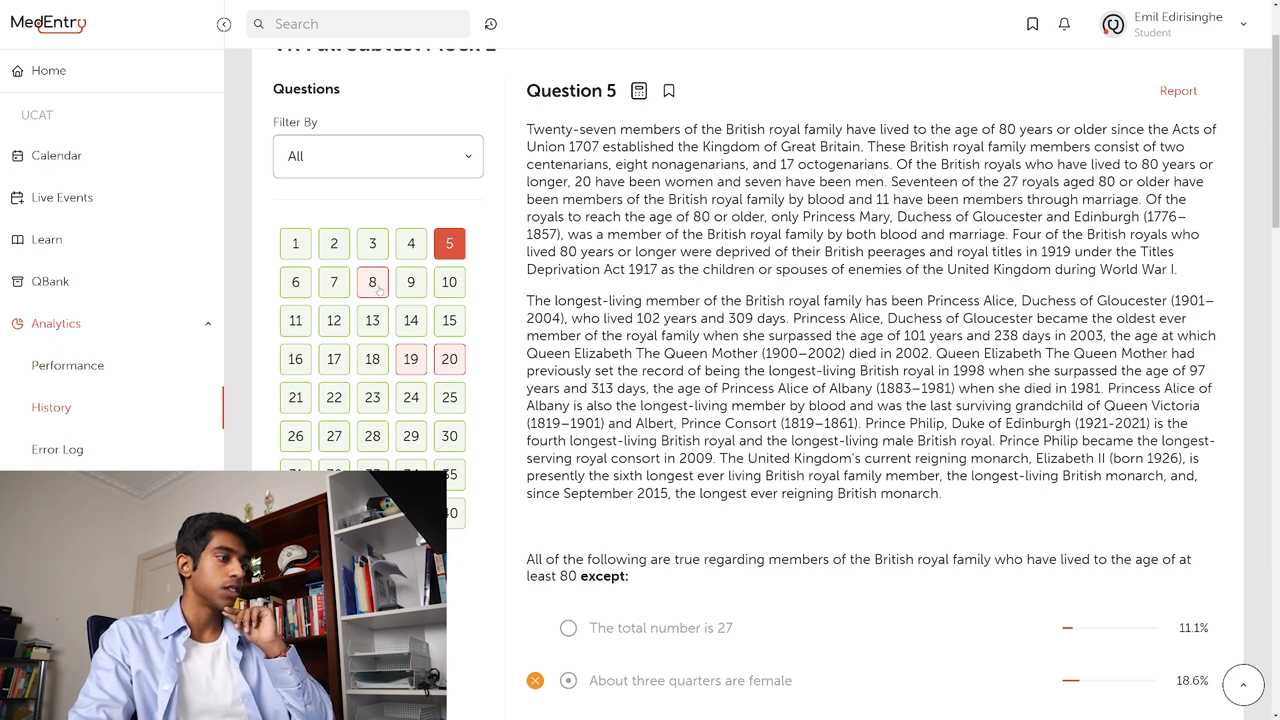
pyautogui.click(372, 282)
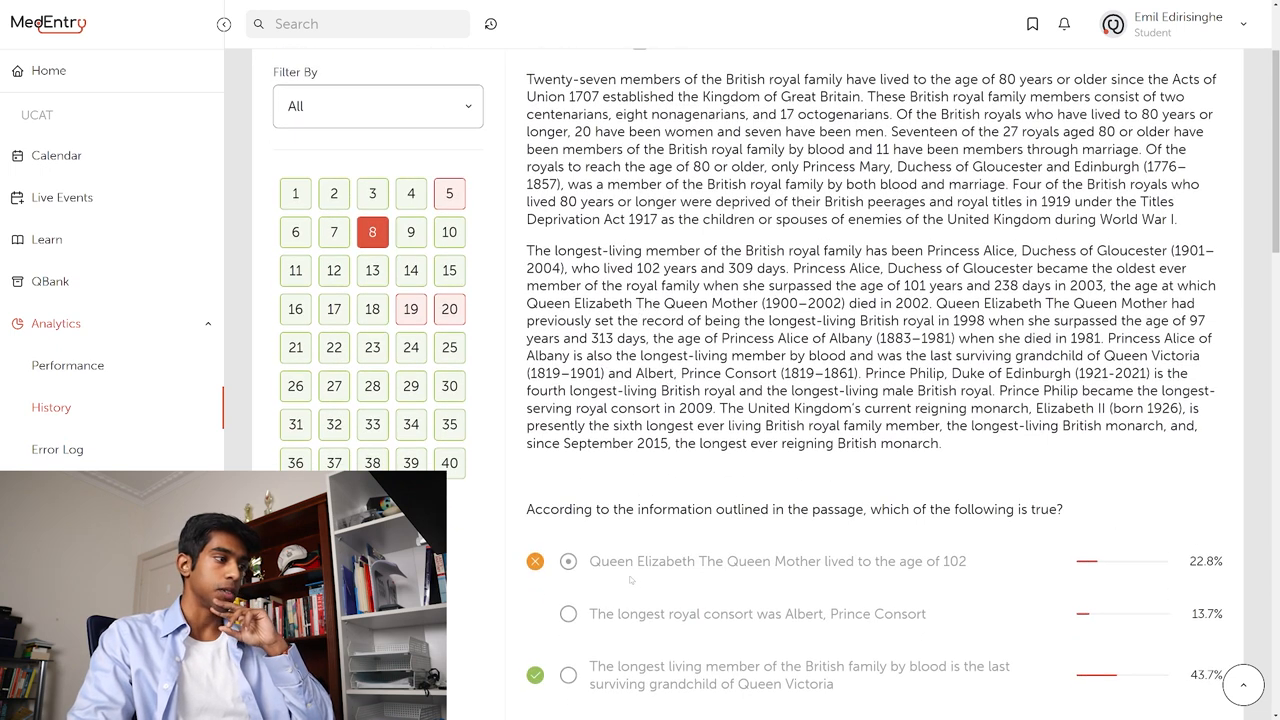
# Step: Open the reviews of question 18 and then question 19 from the Questions grid
pyautogui.scroll(-3)
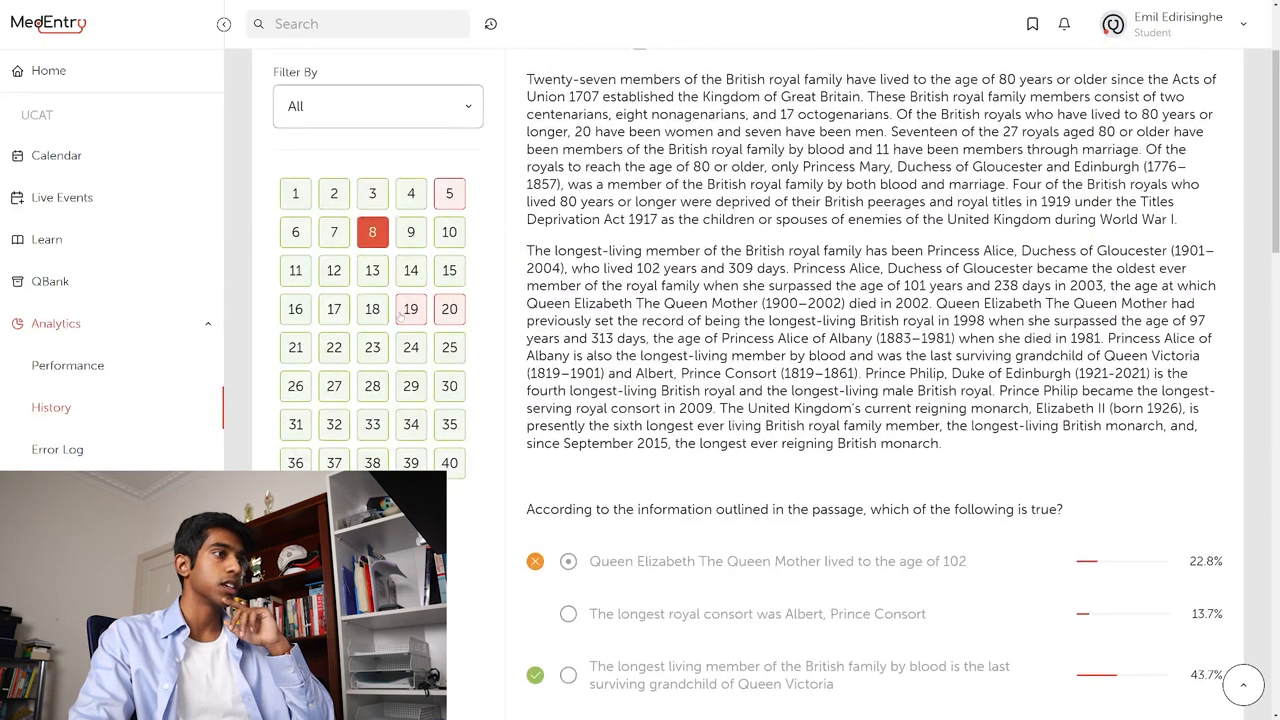
pyautogui.click(410, 309)
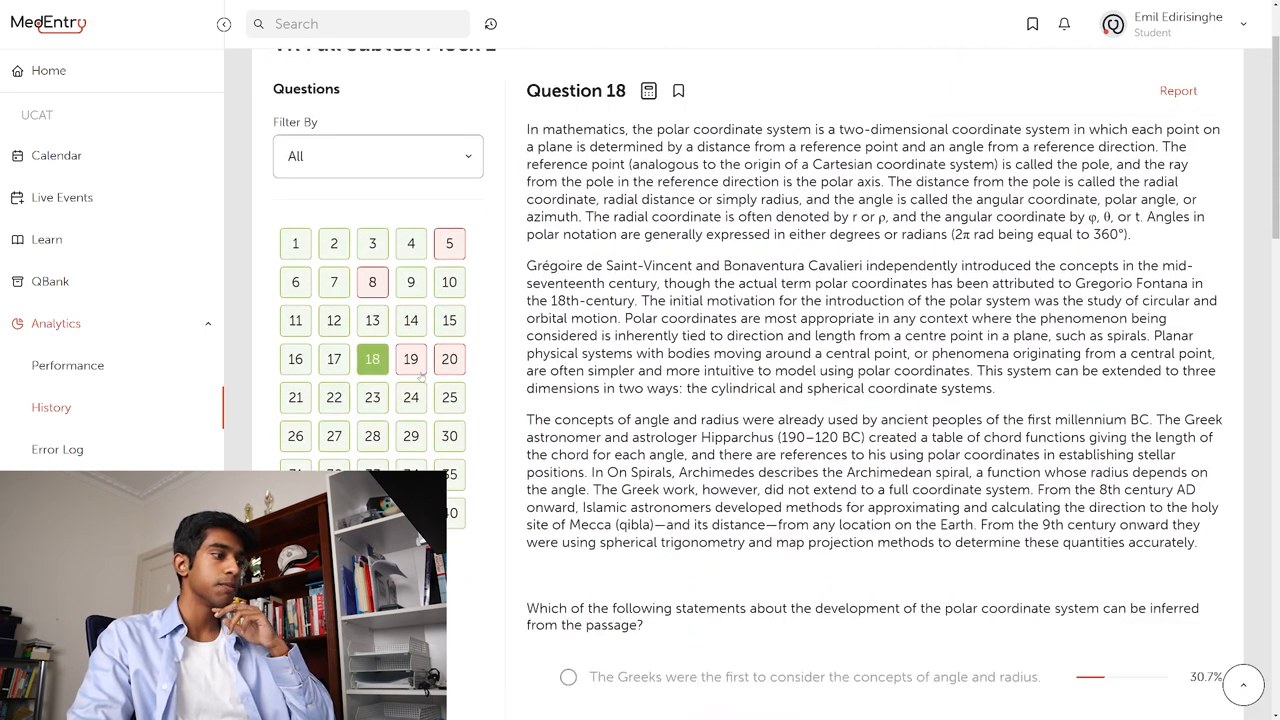
pyautogui.click(410, 359)
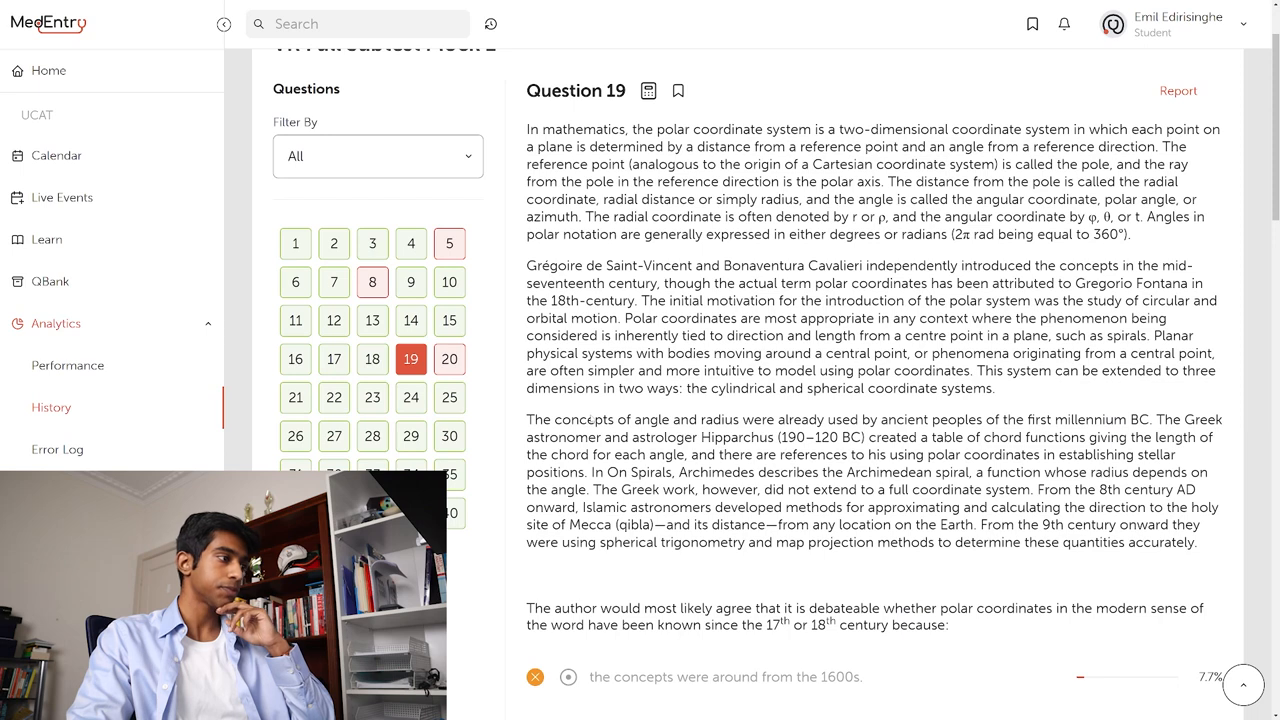
pyautogui.scroll(-3)
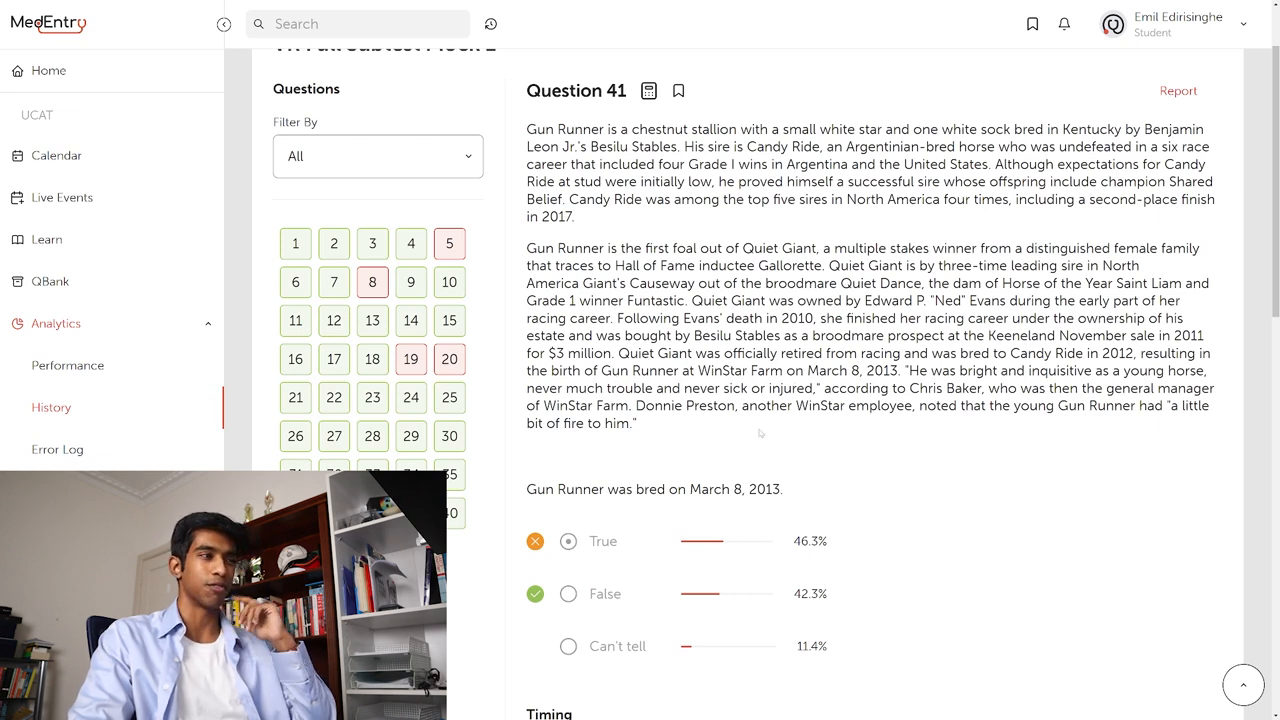
pyautogui.moveTo(674, 445)
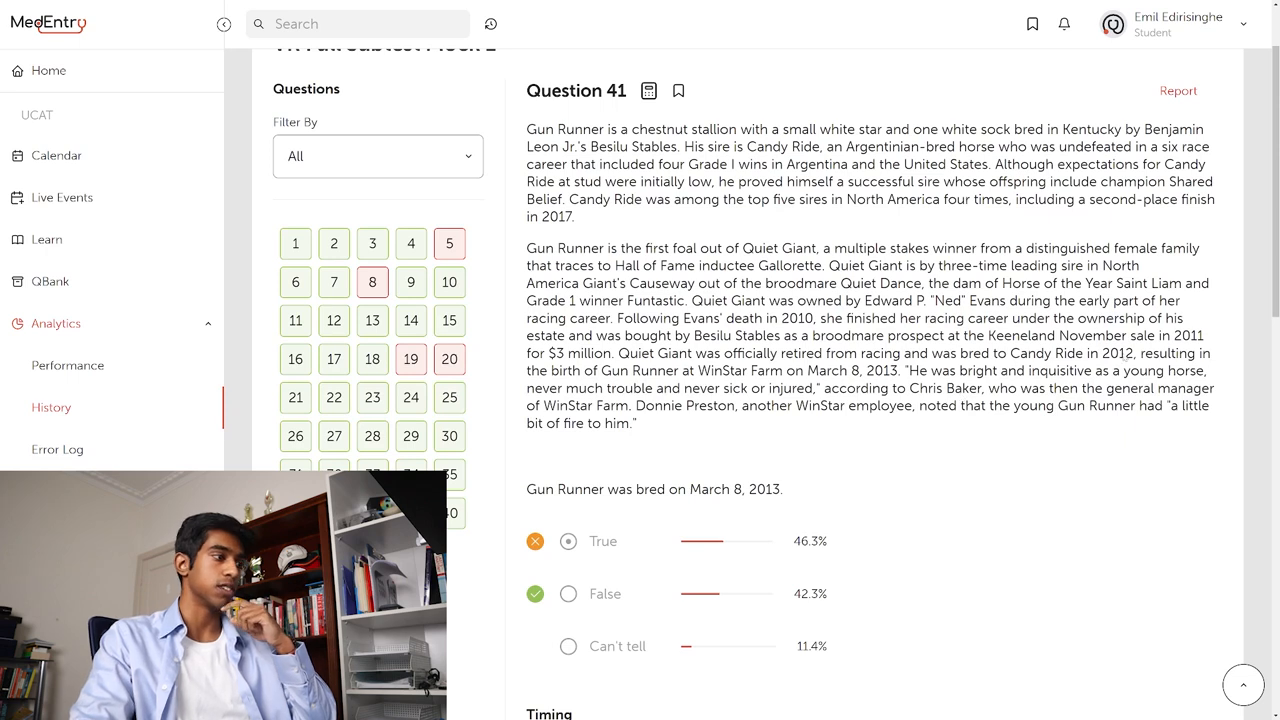
# Step: Scroll through the Gun Runner answer review toward question 43
pyautogui.scroll(-3)
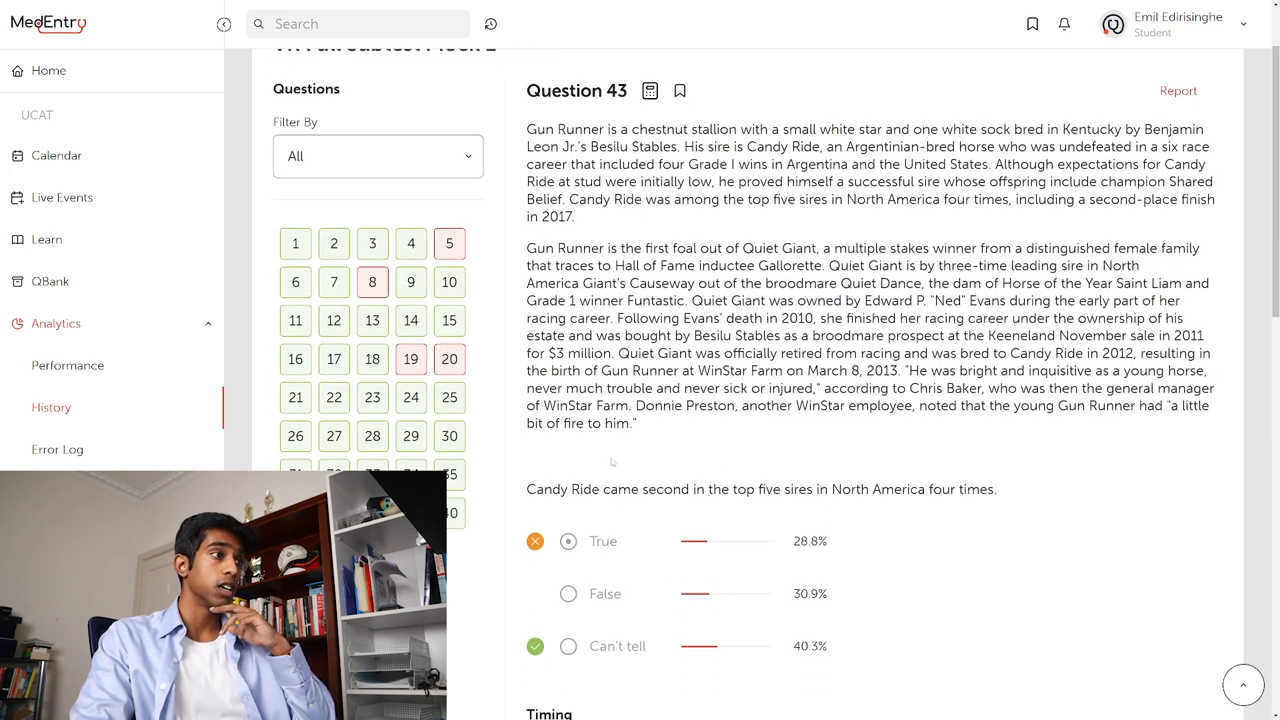
pyautogui.moveTo(694, 489)
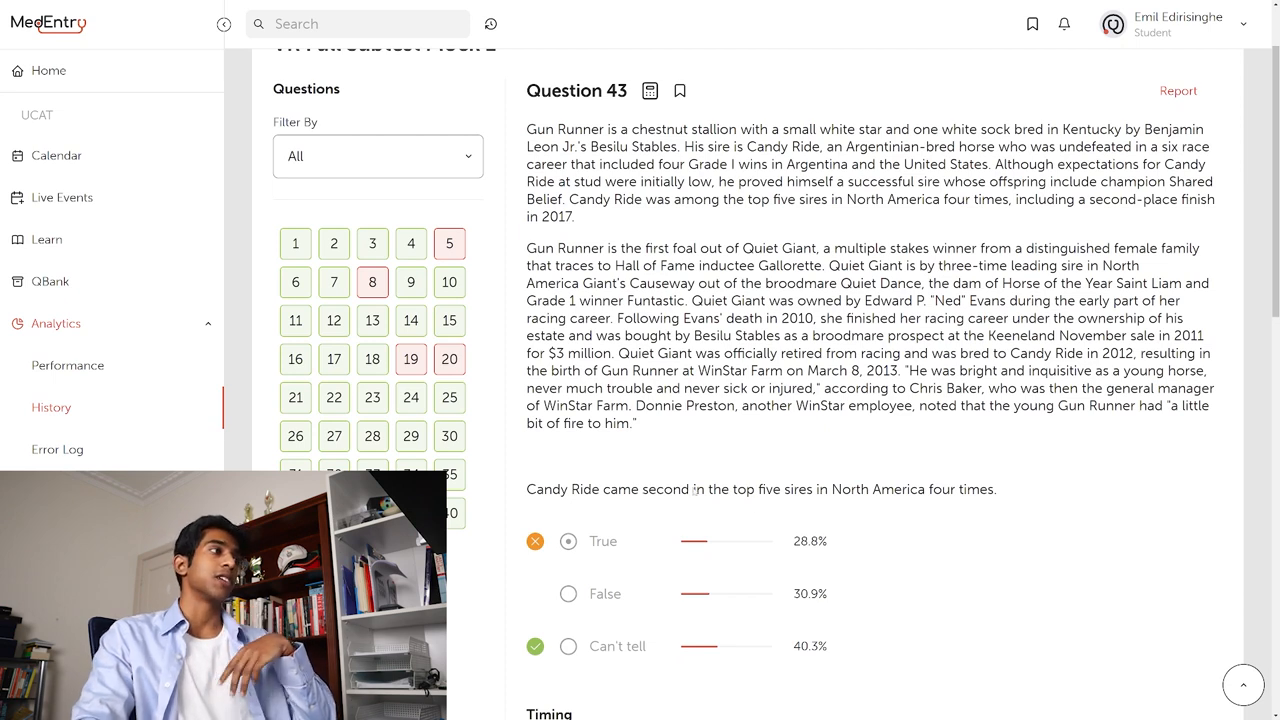
pyautogui.moveTo(707, 220)
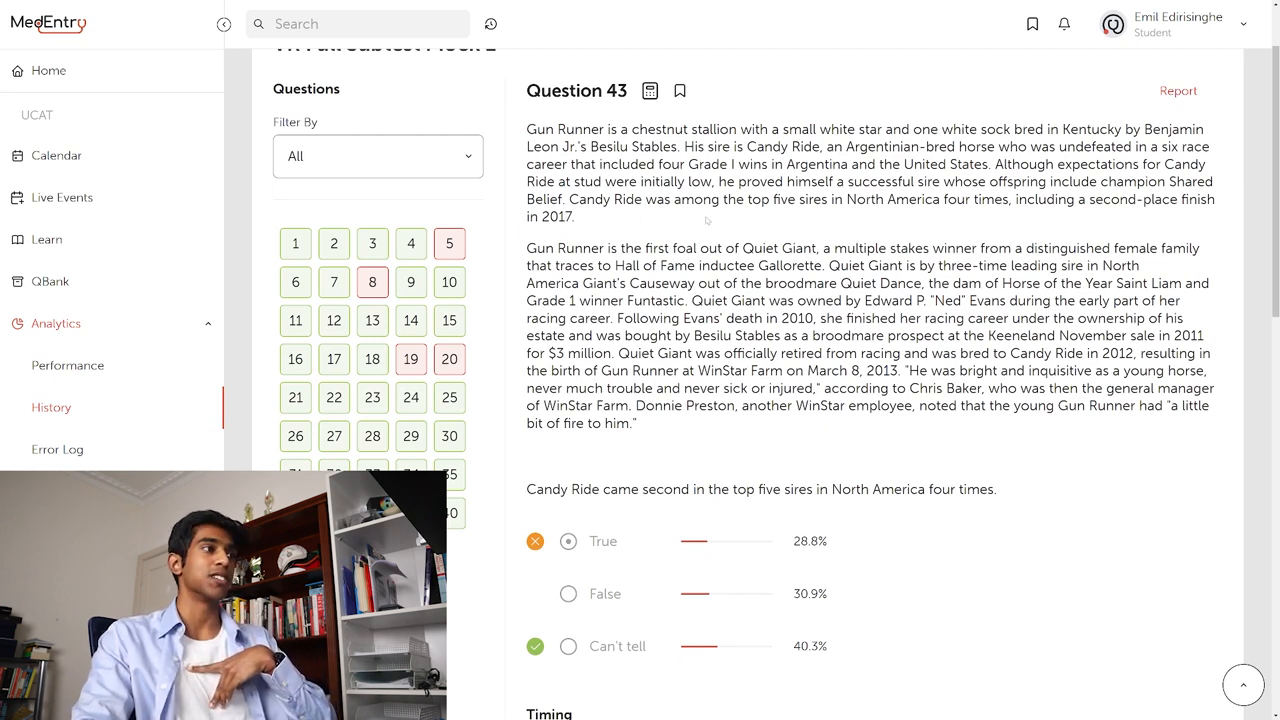